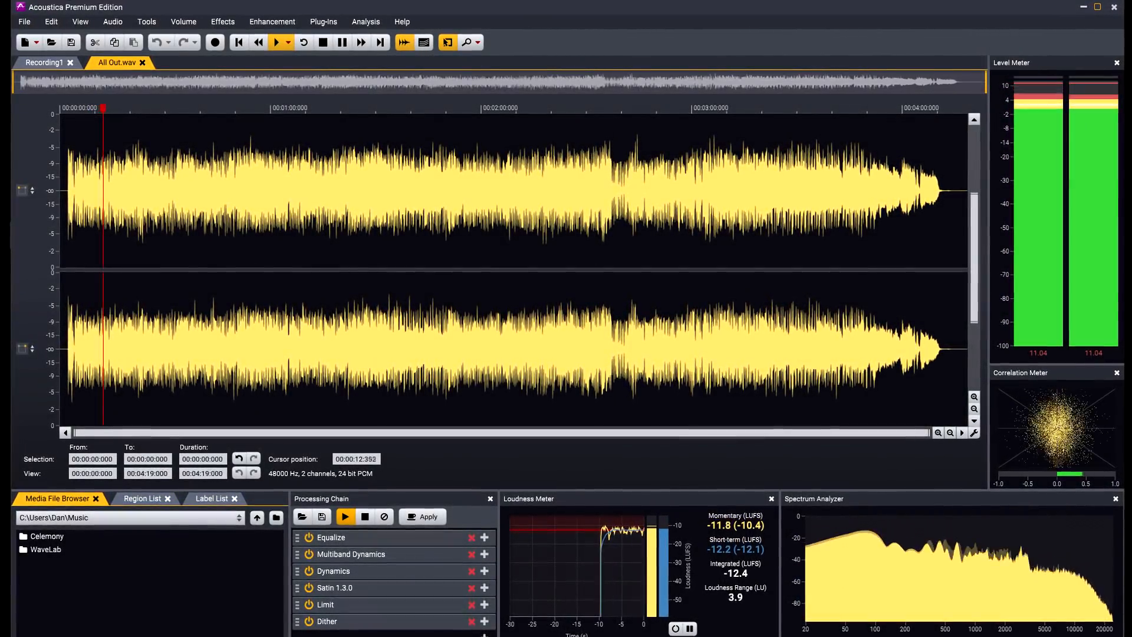
Open copies of the selected REAPER items in Acoustica.exe for editing.
{"action": "left_click", "coordinate": [276, 42]}
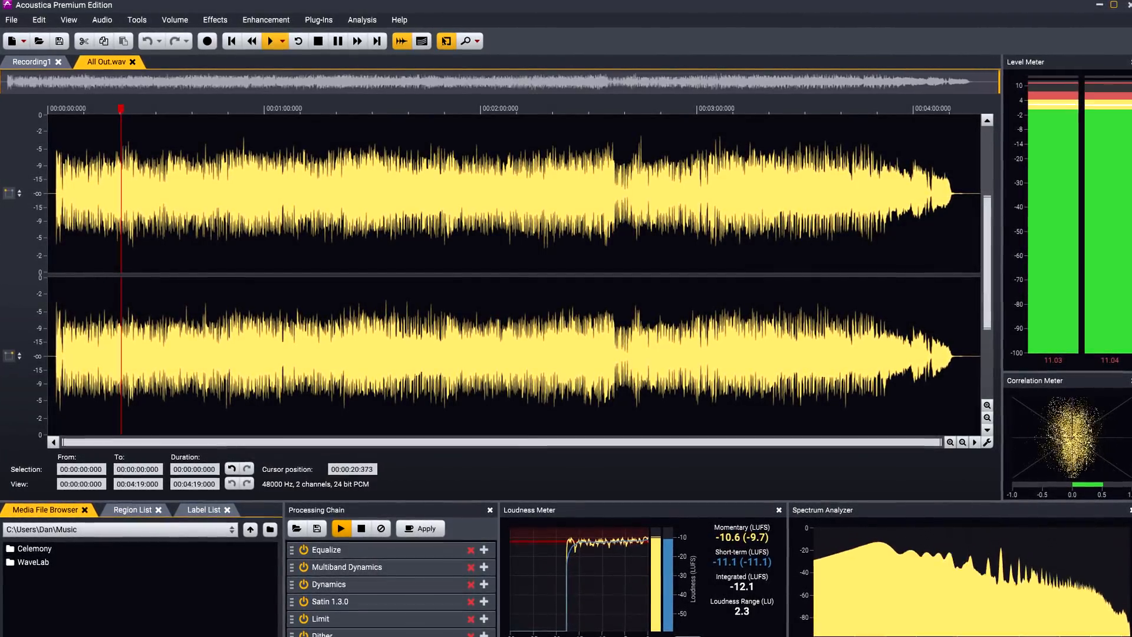
{"action": "left_click", "coordinate": [273, 40]}
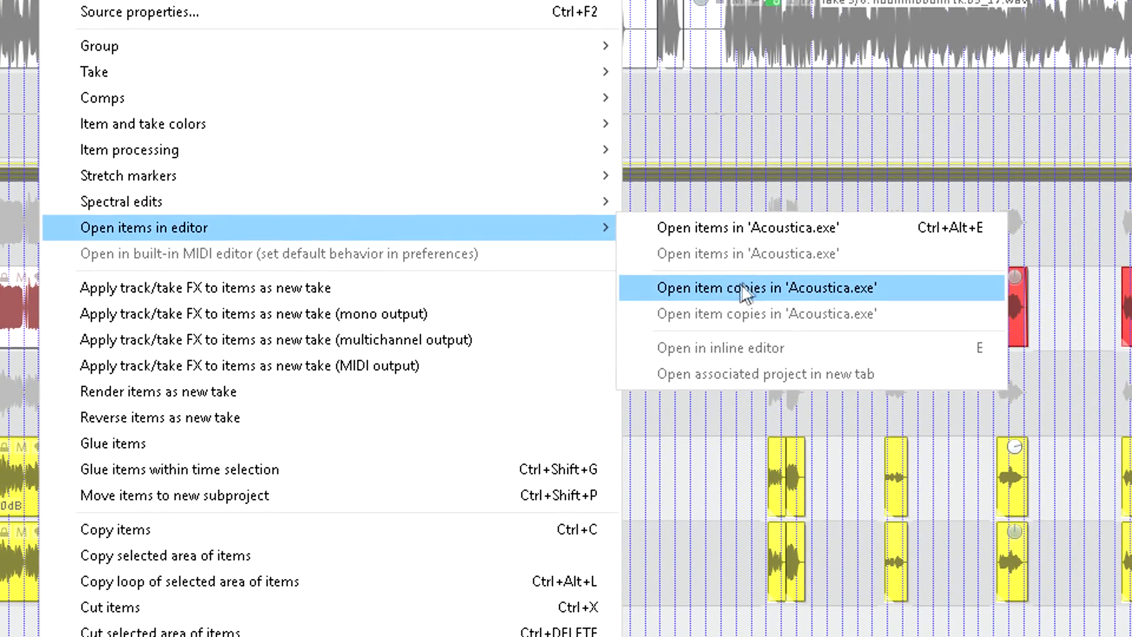
{"action": "left_click", "coordinate": [764, 288]}
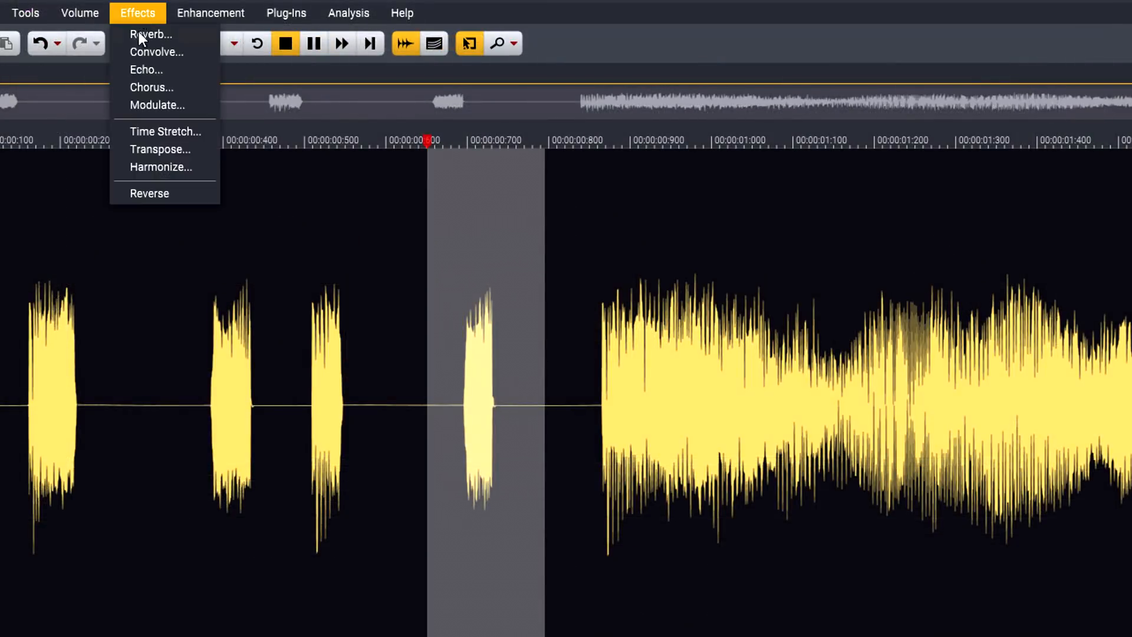
Time-stretch the marked region between the hits to 177.08% duration.
{"action": "left_click", "coordinate": [165, 131]}
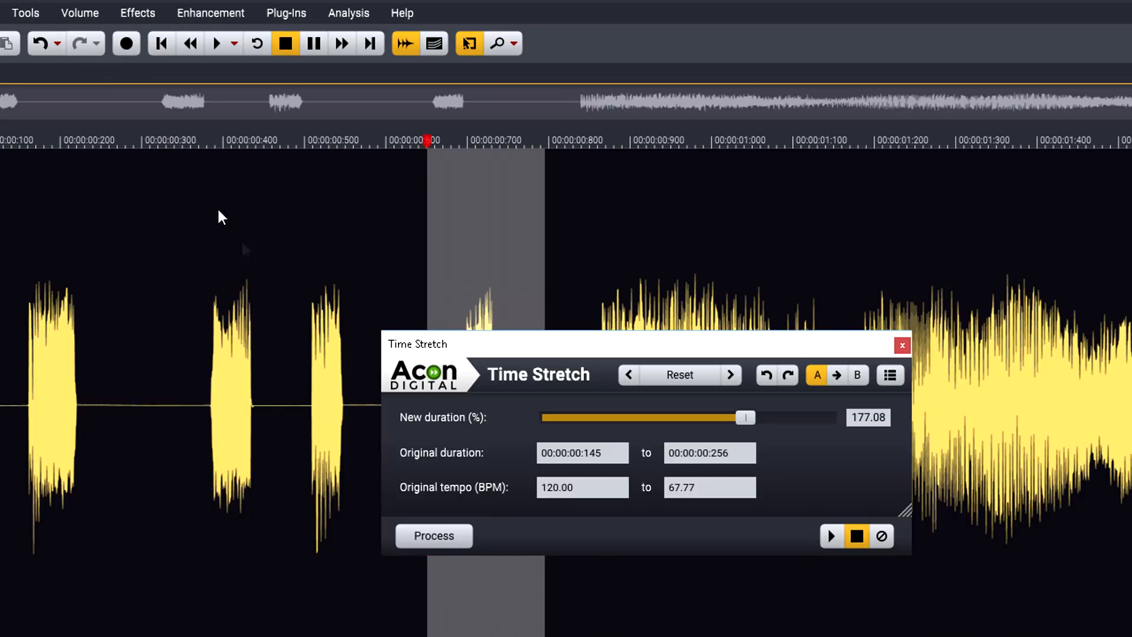
{"action": "left_click", "coordinate": [433, 535]}
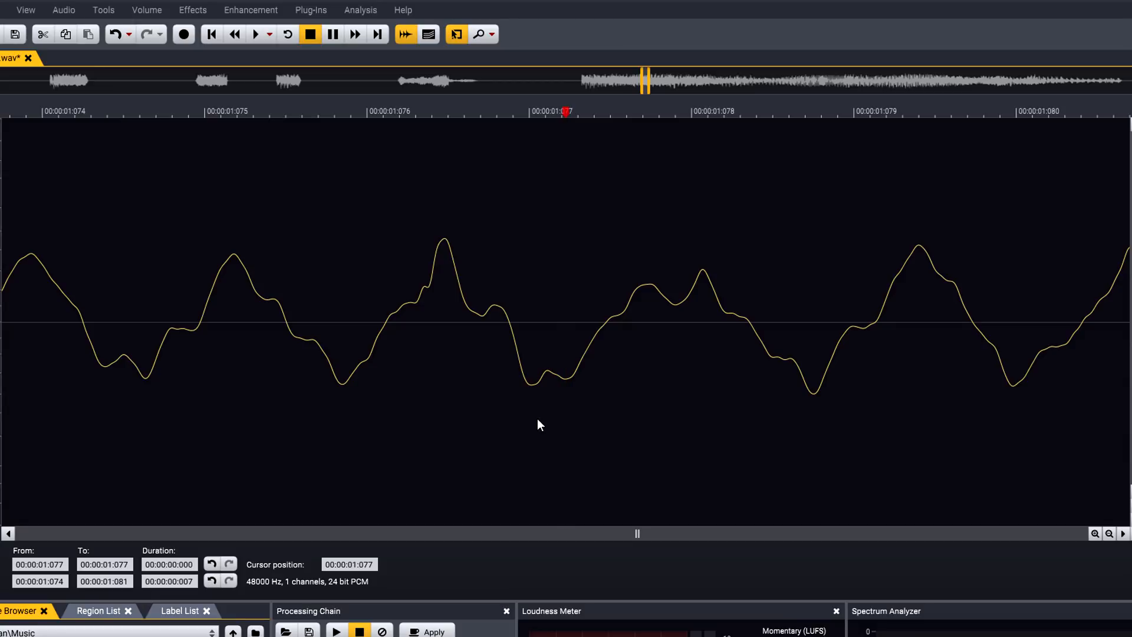
{"action": "left_click", "coordinate": [300, 63]}
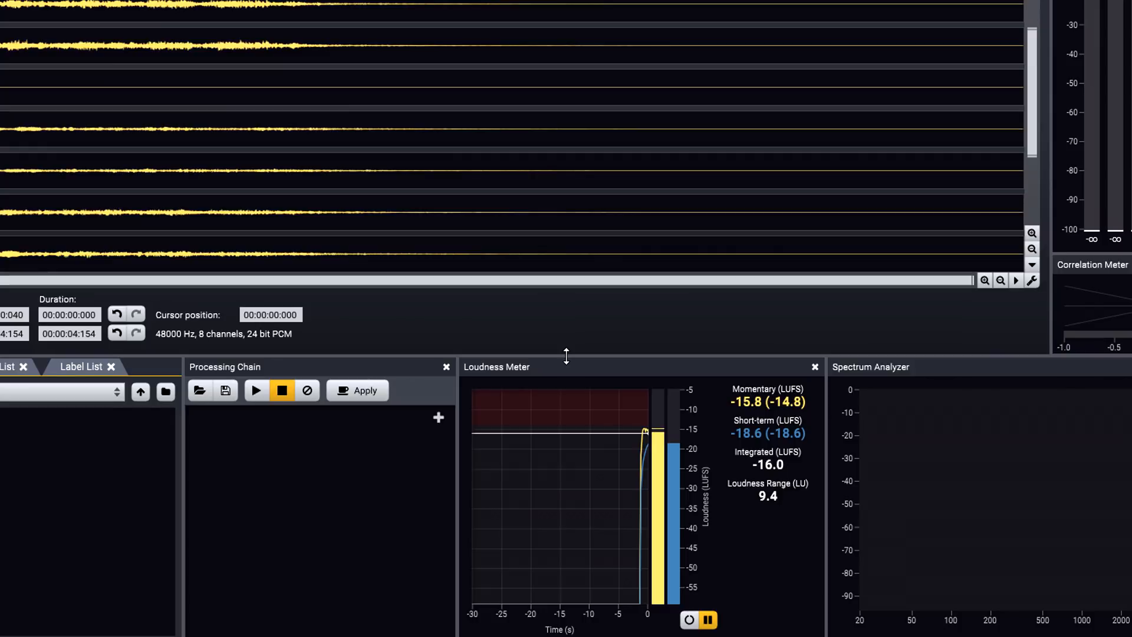
{"action": "mouse_move", "coordinate": [703, 516]}
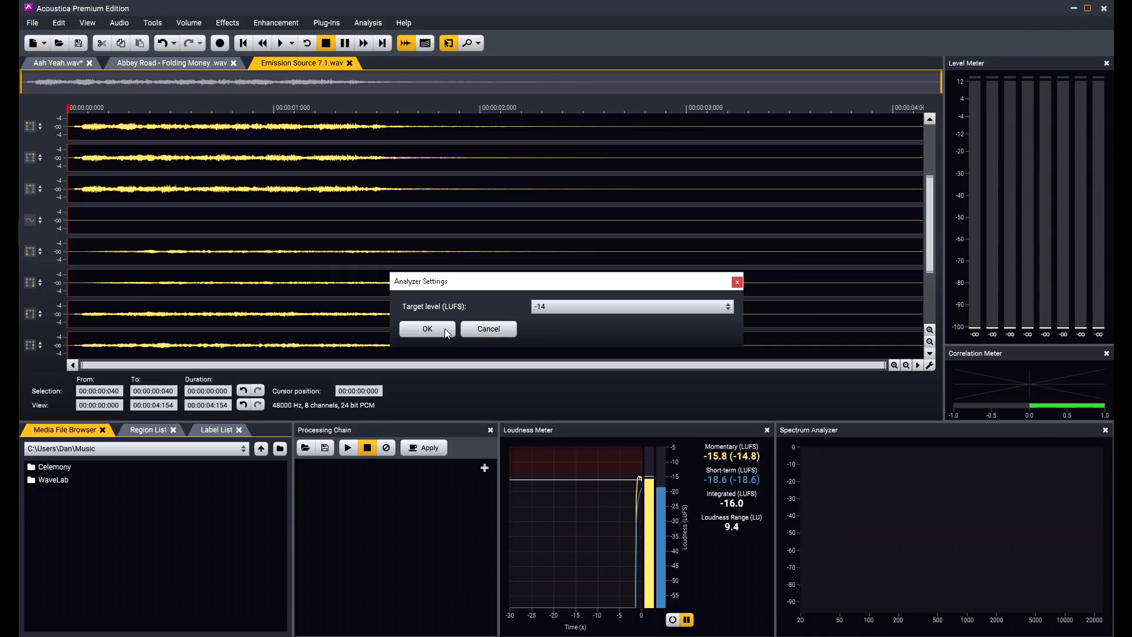
Confirm -14 LUFS as the loudness meter's target level for Emission Source 7.1.wav.
{"action": "left_click", "coordinate": [427, 328]}
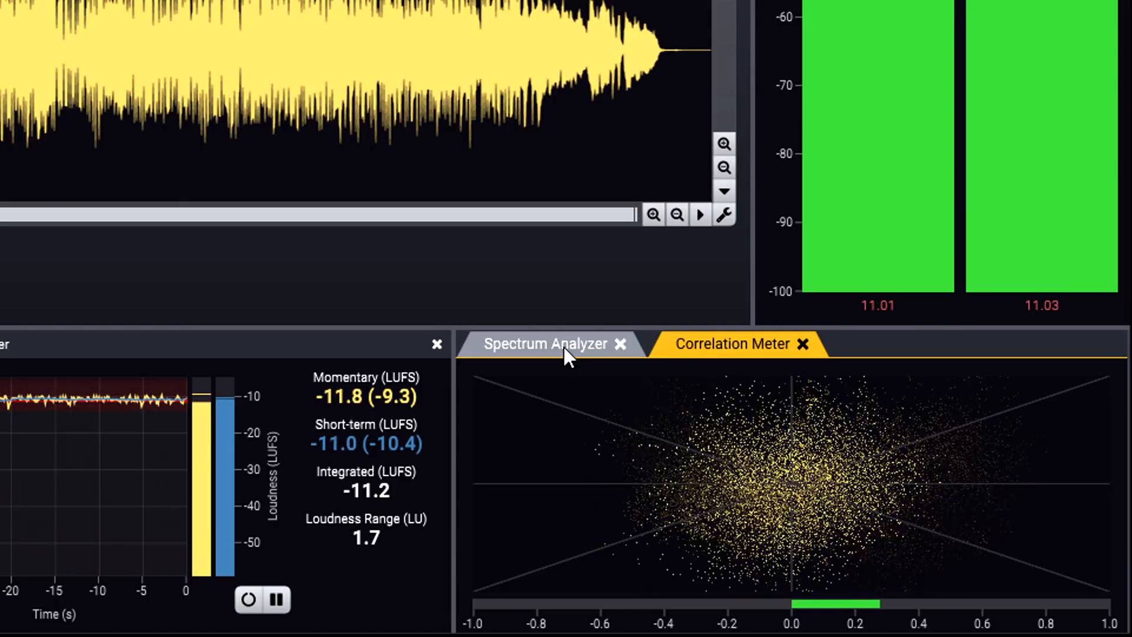
Switch the docked panel from Correlation Meter to the Spectrum Analyzer tab.
{"action": "left_click", "coordinate": [544, 344]}
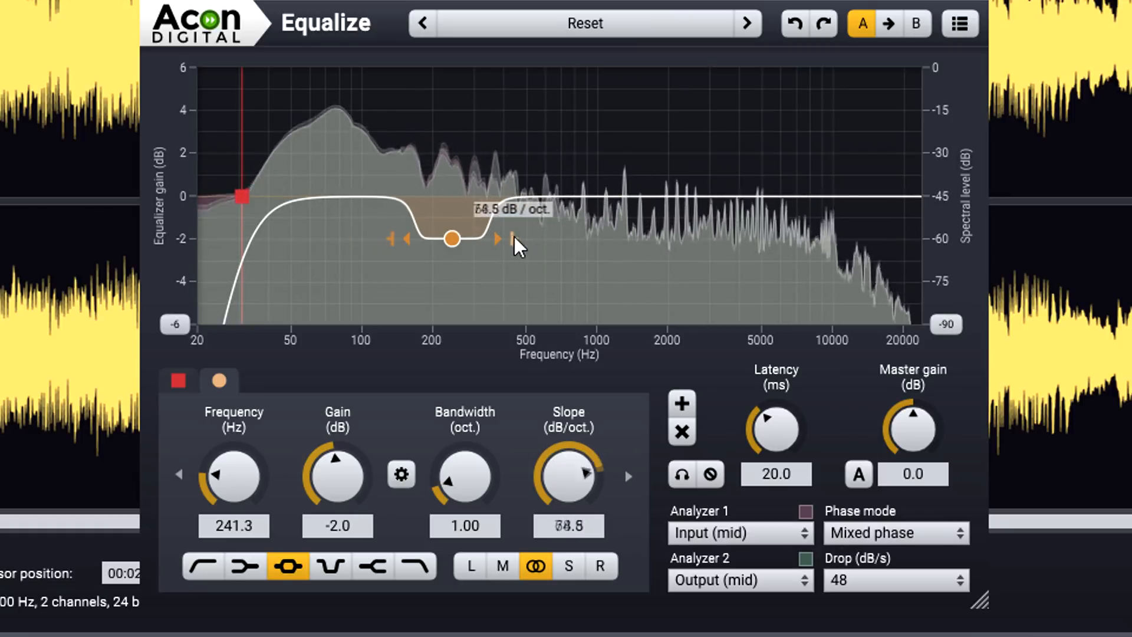
Steepen the -2 dB dip near 241 Hz and set a 30.9 Hz low cut at 37.4 dB/oct.
{"action": "left_click_drag", "start_coordinate": [498, 239], "coordinate": [538, 238]}
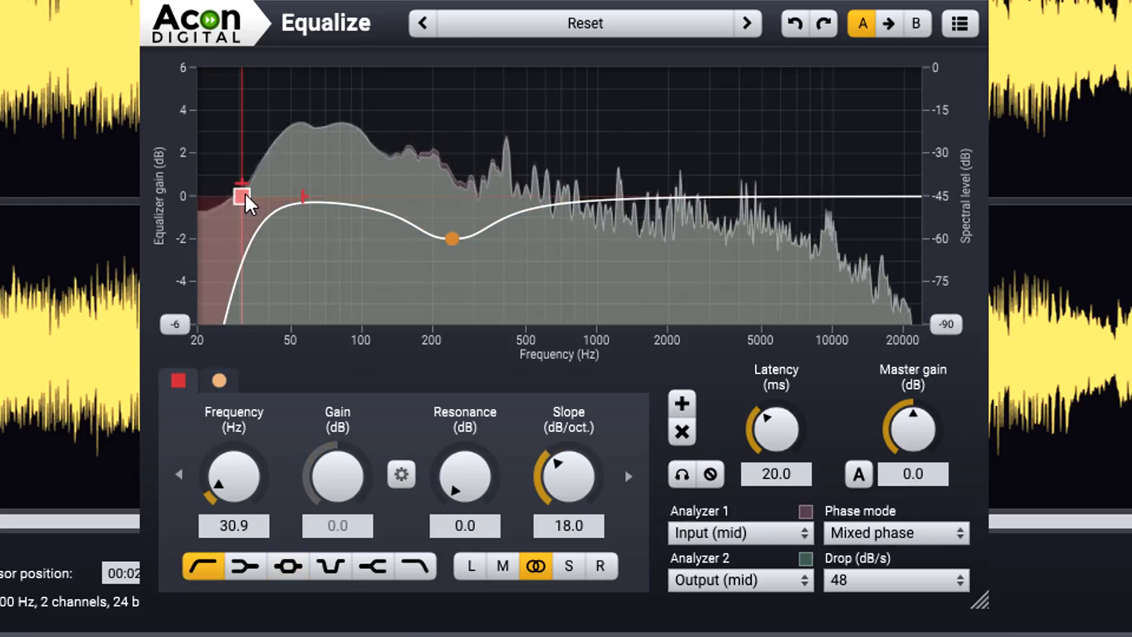
{"action": "left_click_drag", "start_coordinate": [569, 474], "coordinate": [549, 512]}
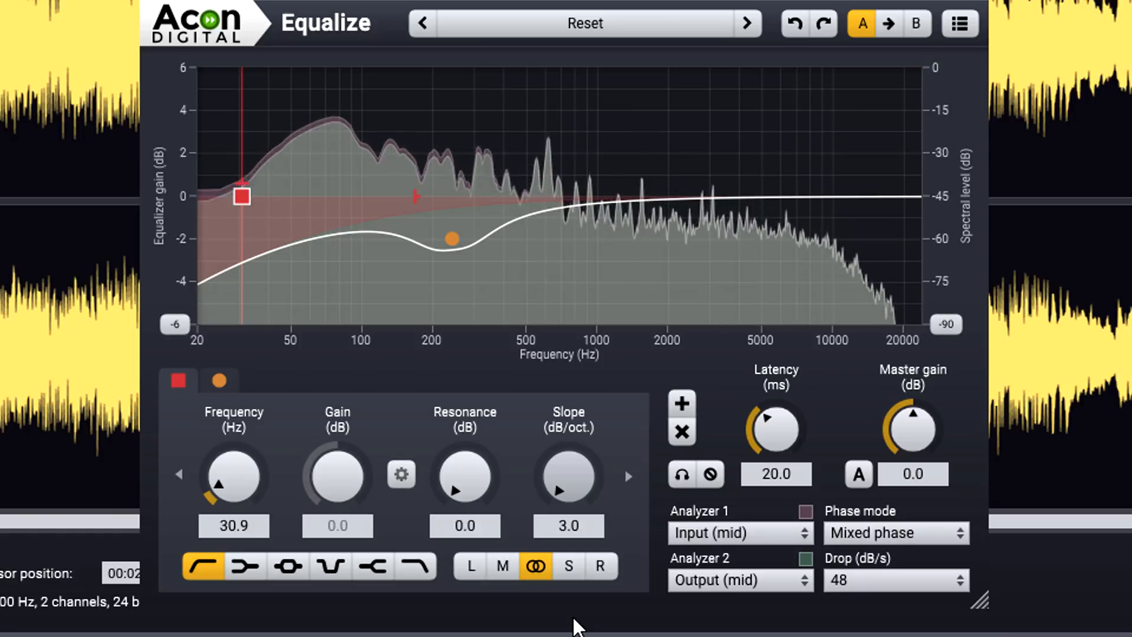
{"action": "left_click_drag", "start_coordinate": [568, 475], "coordinate": [568, 419]}
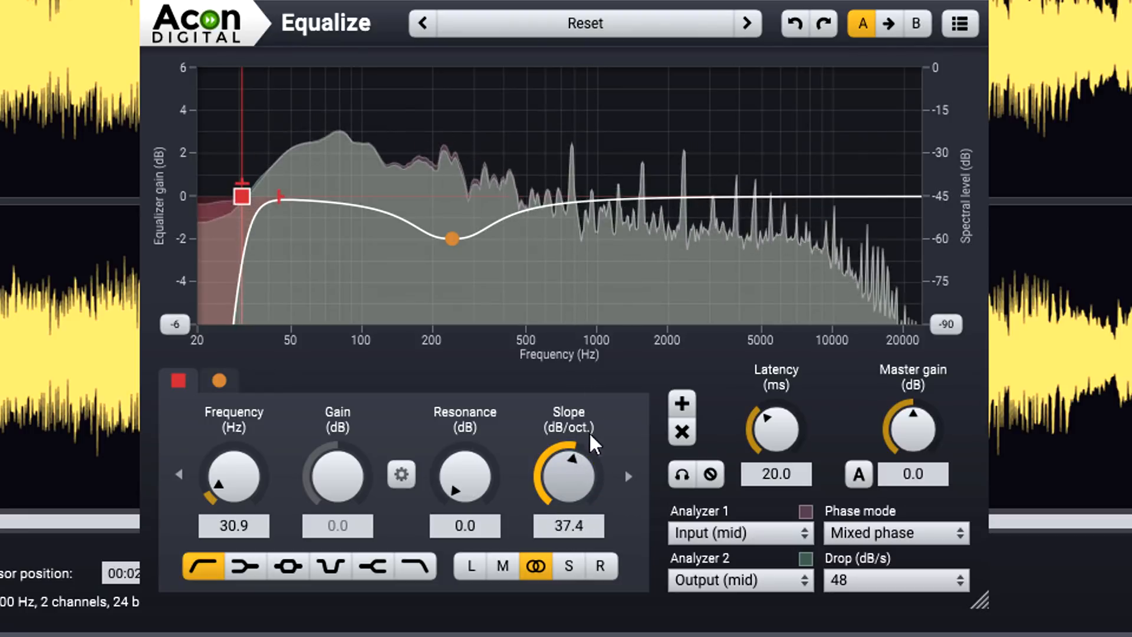
{"action": "left_click_drag", "start_coordinate": [569, 473], "coordinate": [592, 495]}
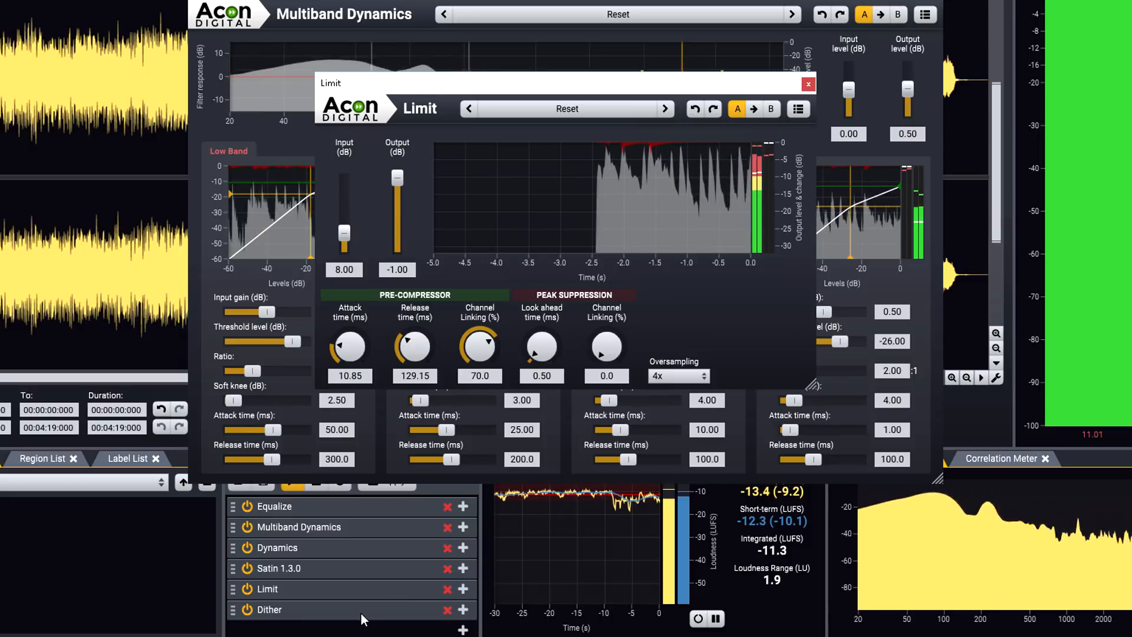
Confirm the Limit settings with +8 dB input and -1 dB output.
{"action": "left_click", "coordinate": [269, 609]}
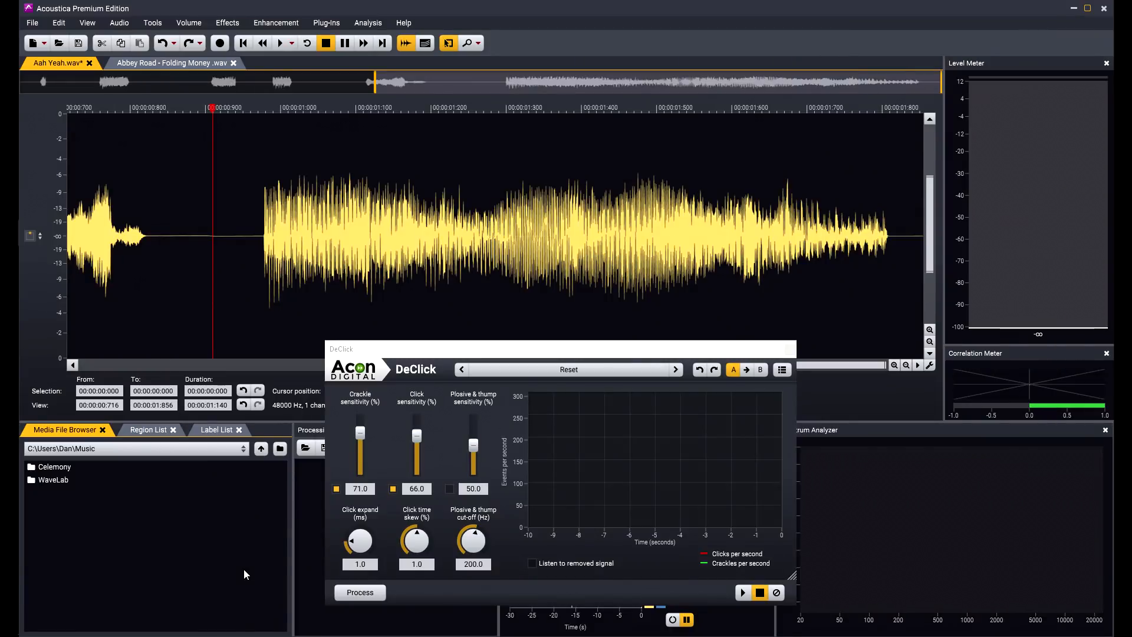
{"action": "mouse_move", "coordinate": [177, 178]}
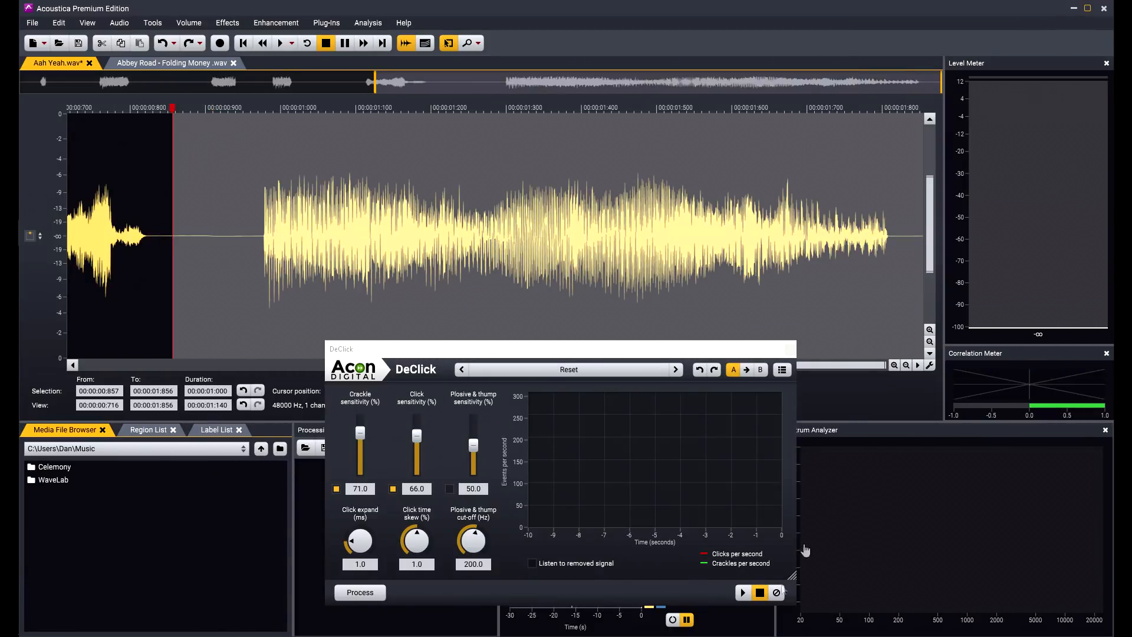
Preview DeClick on 0.857–1.856 s, audition removed signal, set crackle sensitivity 70%, and process.
{"action": "left_click", "coordinate": [743, 592]}
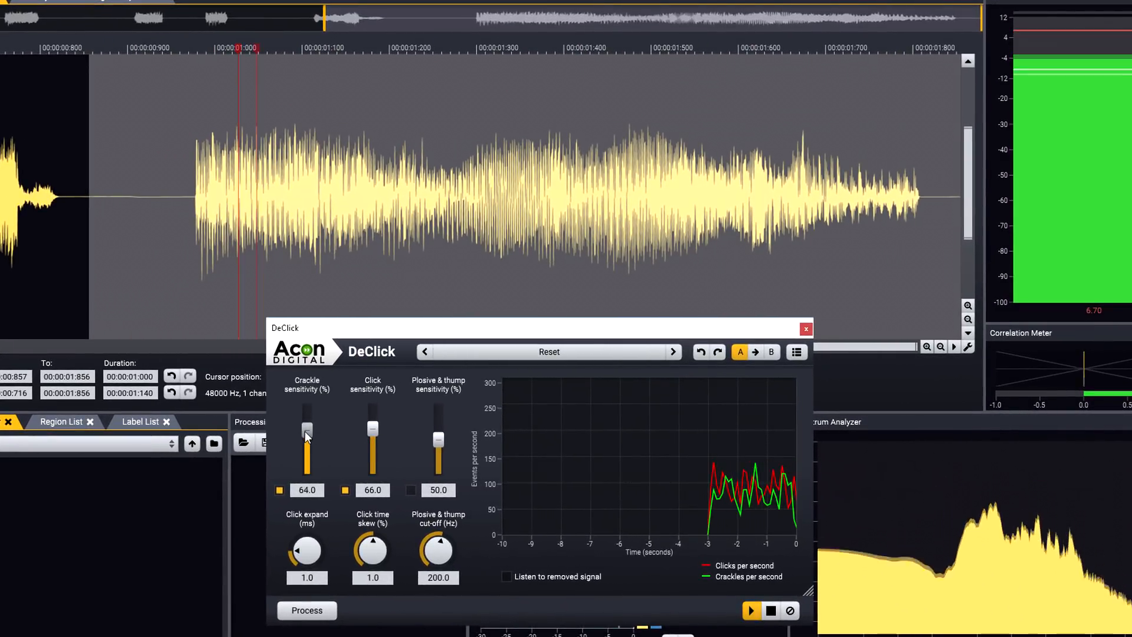
{"action": "left_click_drag", "start_coordinate": [306, 433], "coordinate": [306, 430]}
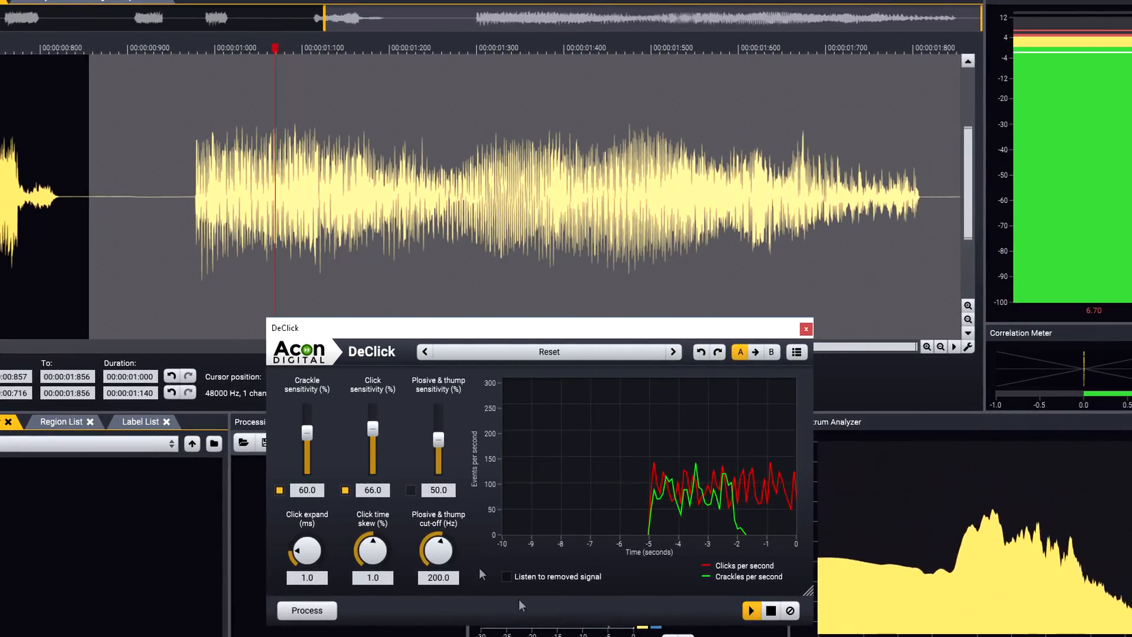
{"action": "left_click", "coordinate": [507, 576]}
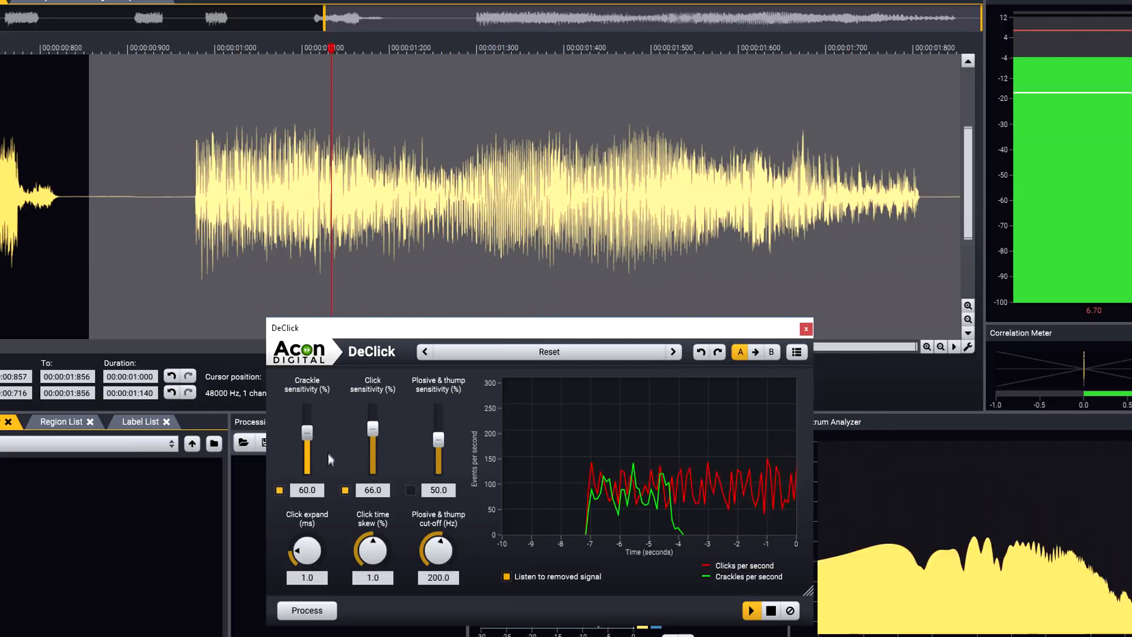
{"action": "left_click_drag", "start_coordinate": [306, 433], "coordinate": [306, 422]}
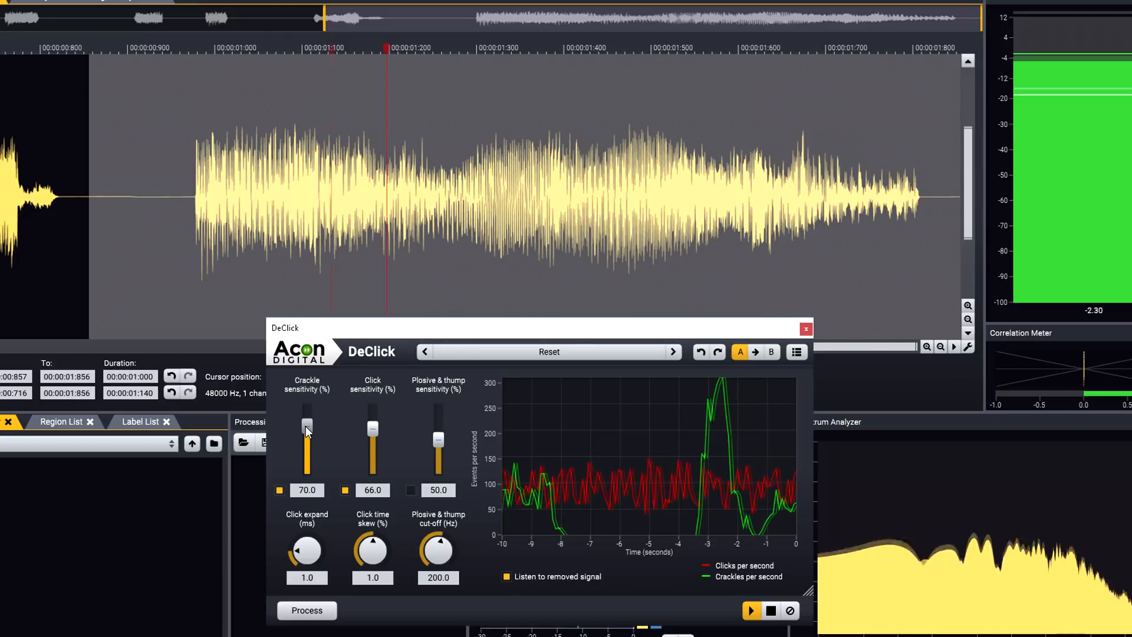
{"action": "left_click", "coordinate": [505, 576]}
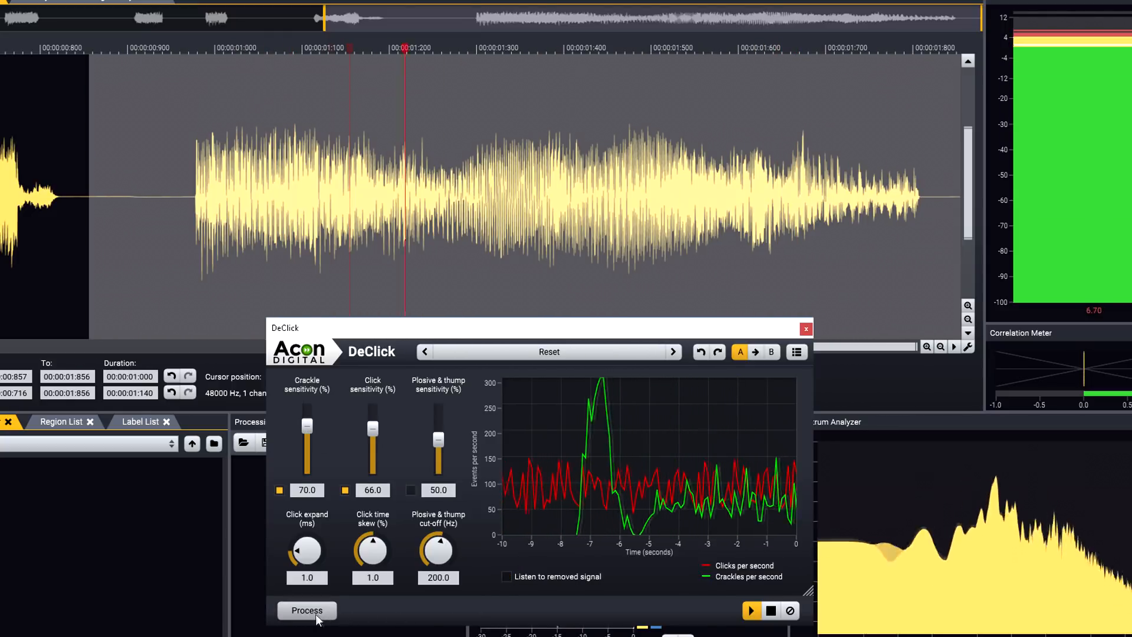
{"action": "left_click", "coordinate": [306, 610]}
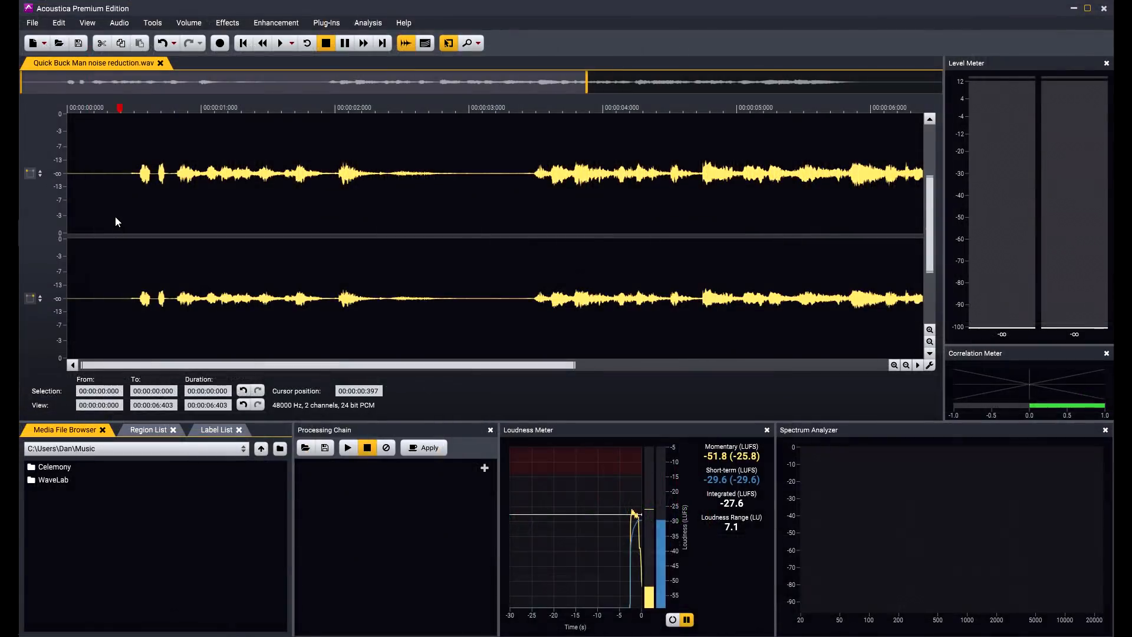
Mark the quiet gap near 3 s and preview DeNoise with a frozen noise profile.
{"action": "left_click", "coordinate": [281, 42]}
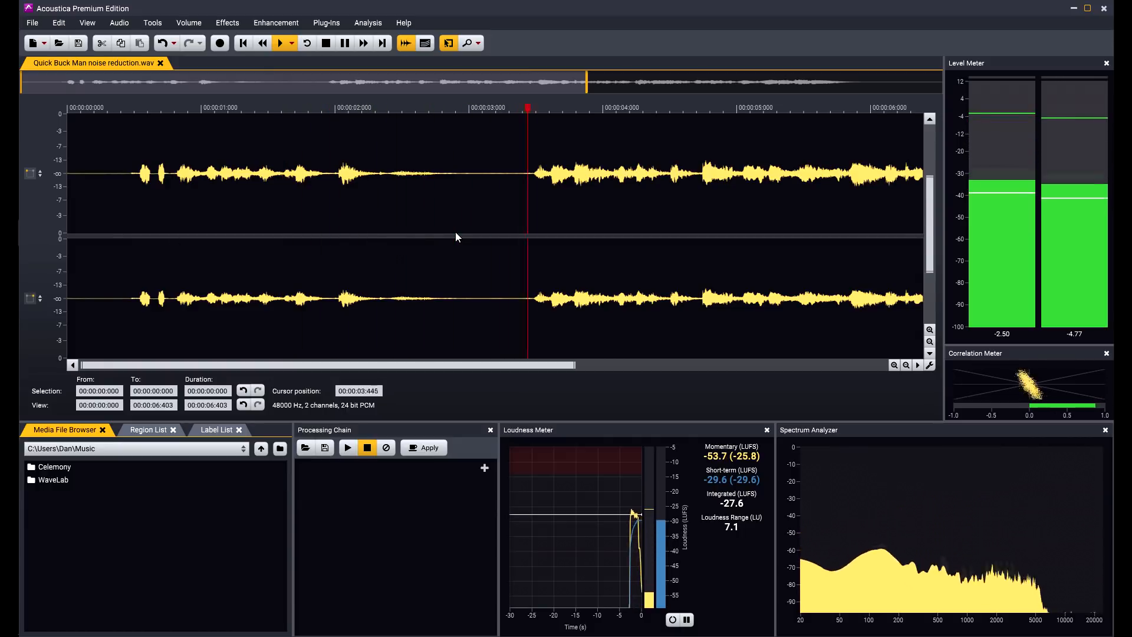
{"action": "left_click_drag", "start_coordinate": [467, 210], "coordinate": [523, 209]}
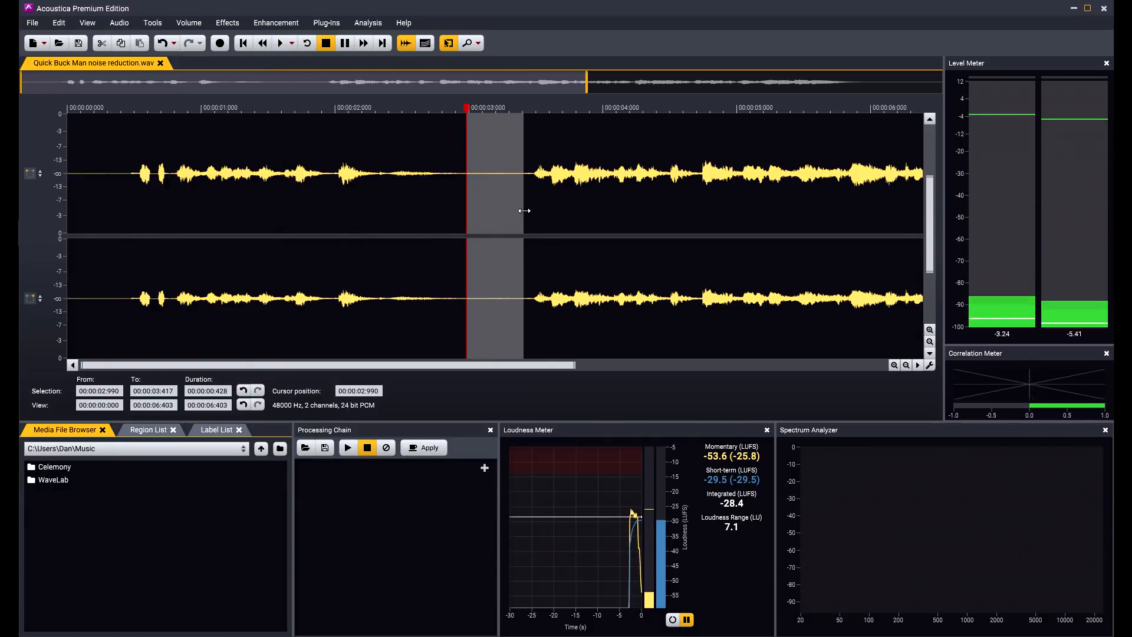
{"action": "left_click", "coordinate": [276, 22]}
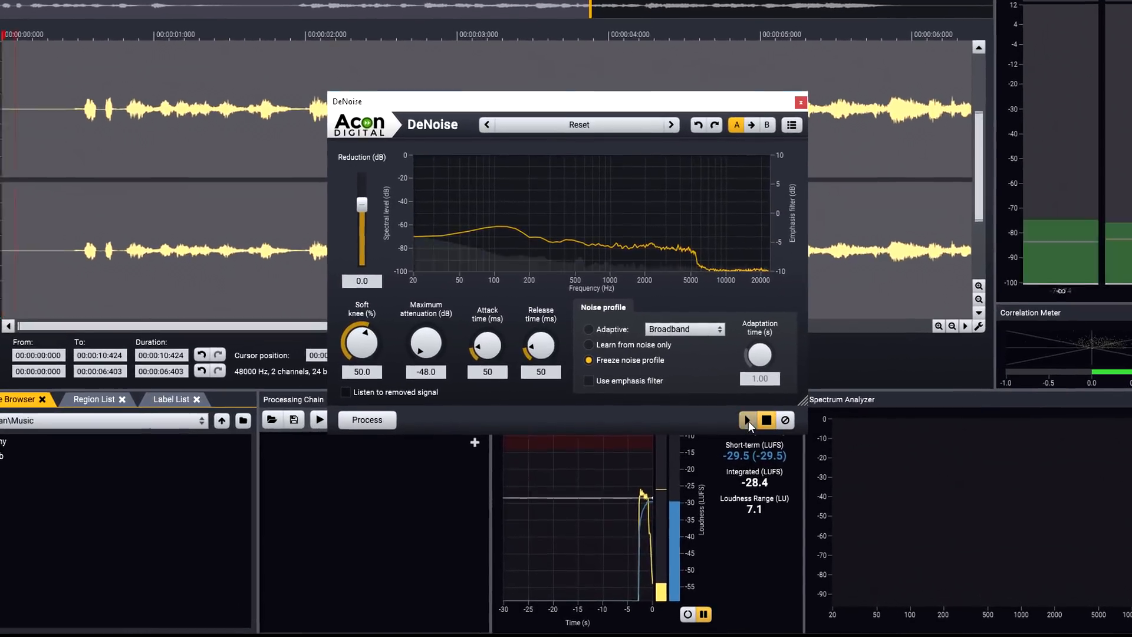
{"action": "left_click", "coordinate": [747, 420]}
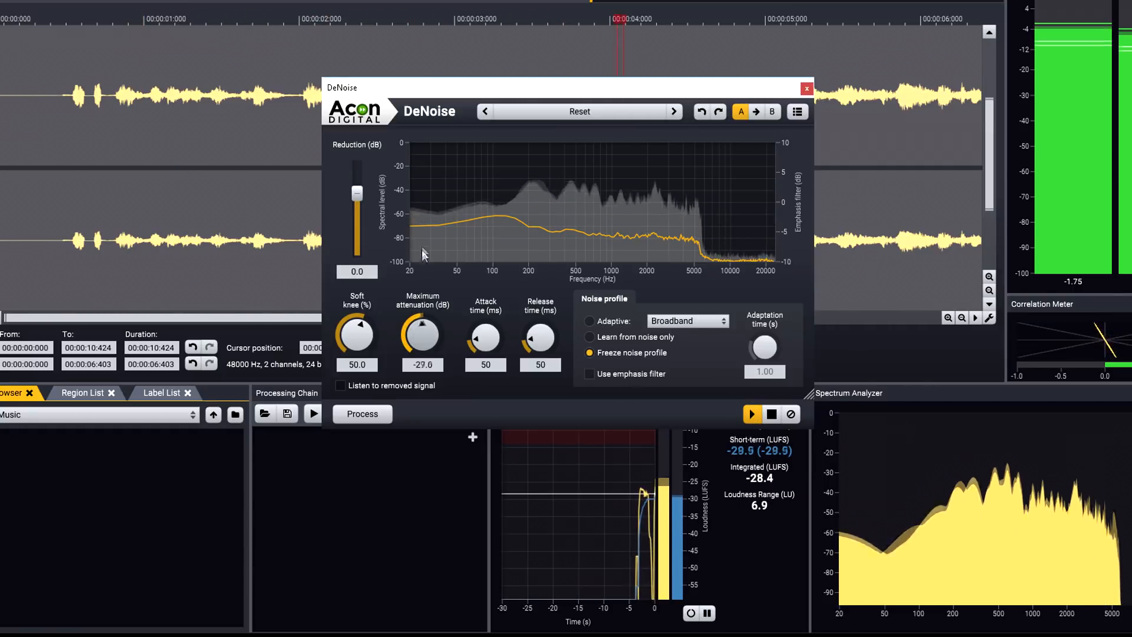
{"action": "left_click_drag", "start_coordinate": [422, 336], "coordinate": [422, 315]}
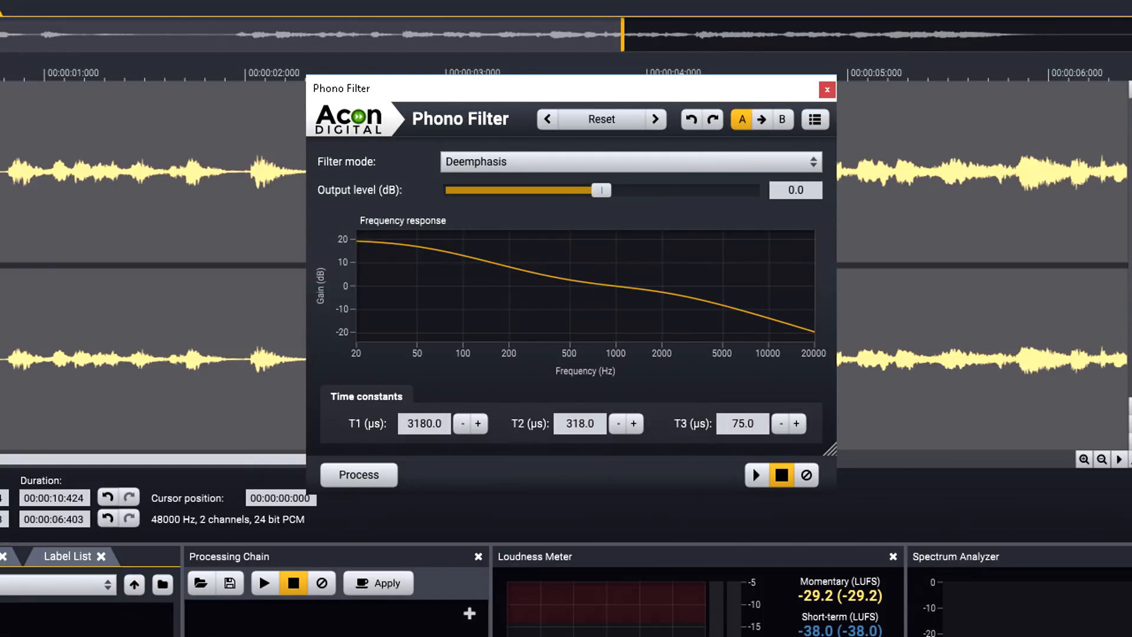
{"action": "mouse_move", "coordinate": [500, 364]}
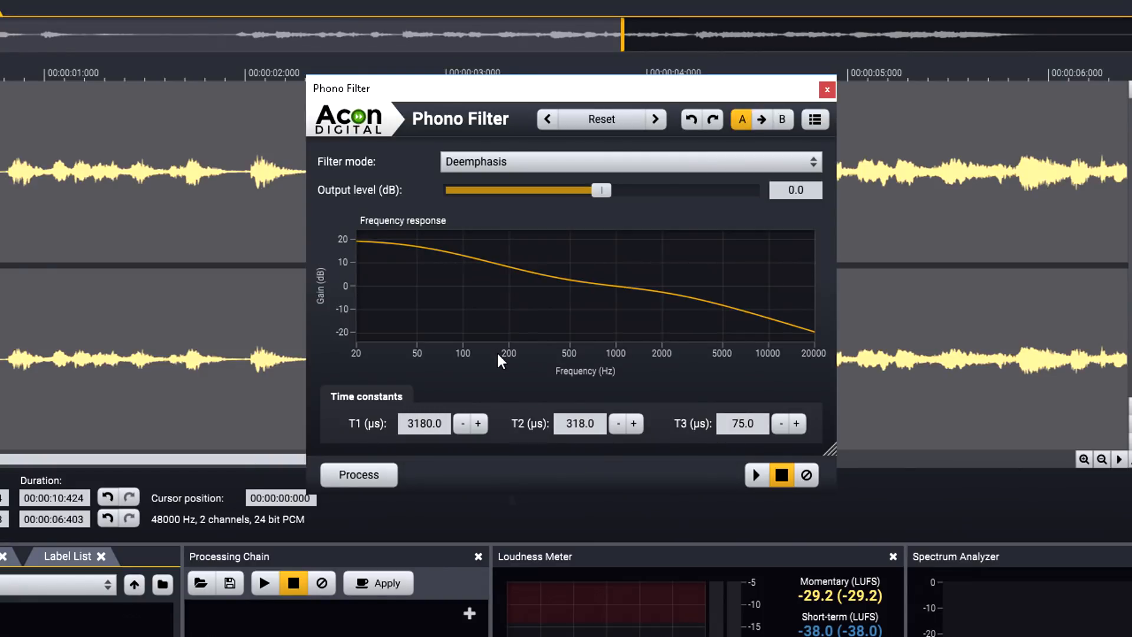
{"action": "mouse_move", "coordinate": [556, 166]}
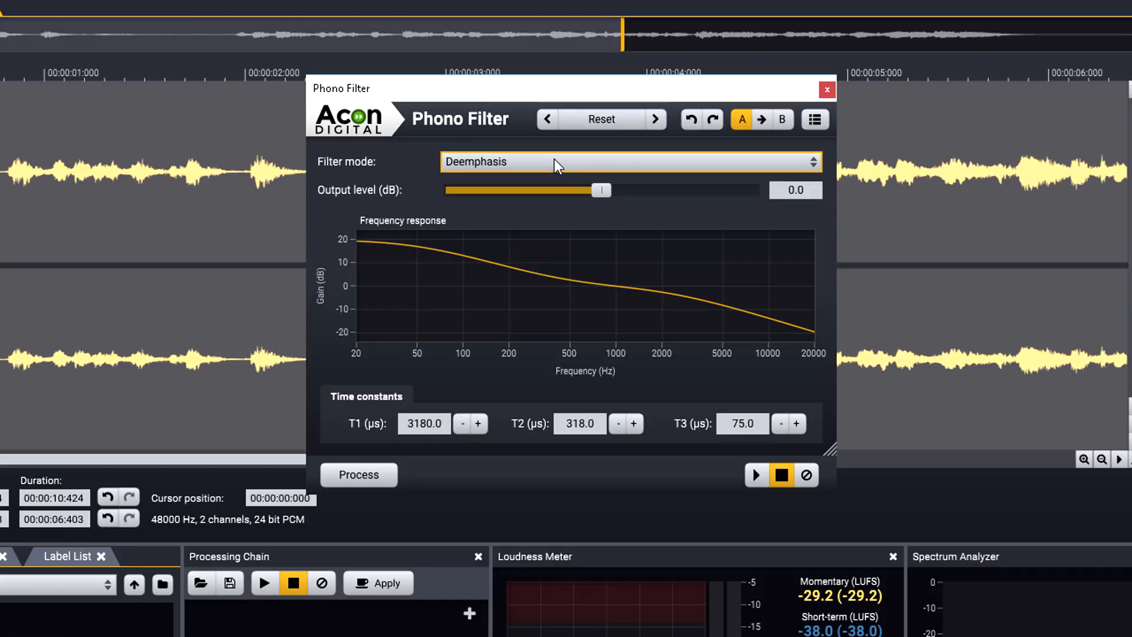
Show the Phono Filter LP factory presets: Columbia Records, RIAA and Teldec.
{"action": "left_click", "coordinate": [815, 119]}
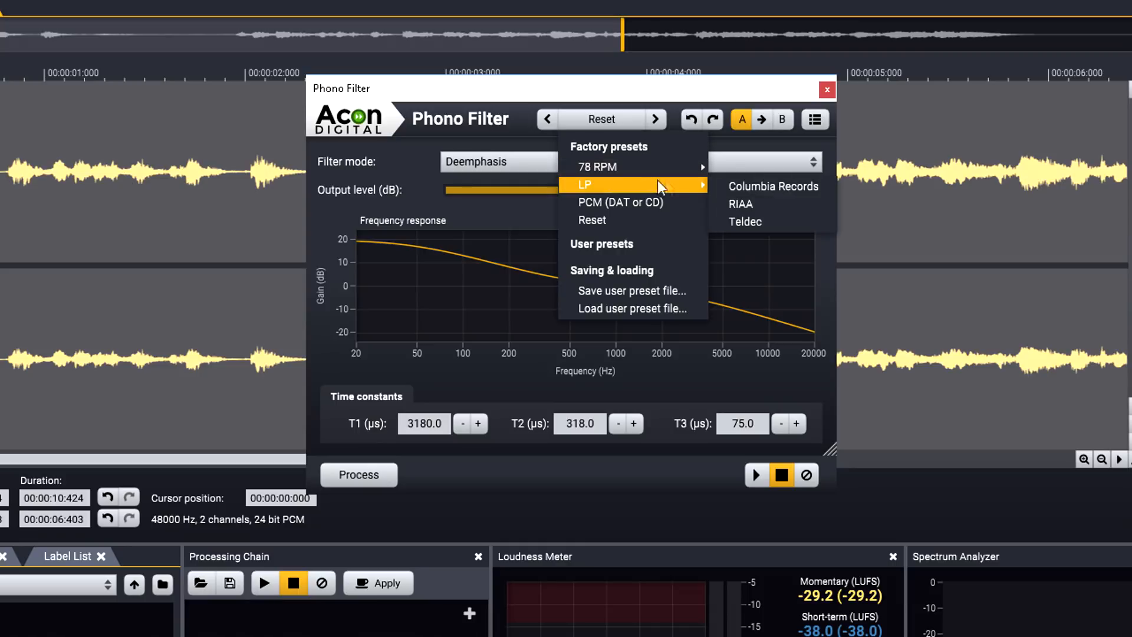
{"action": "mouse_move", "coordinate": [687, 183]}
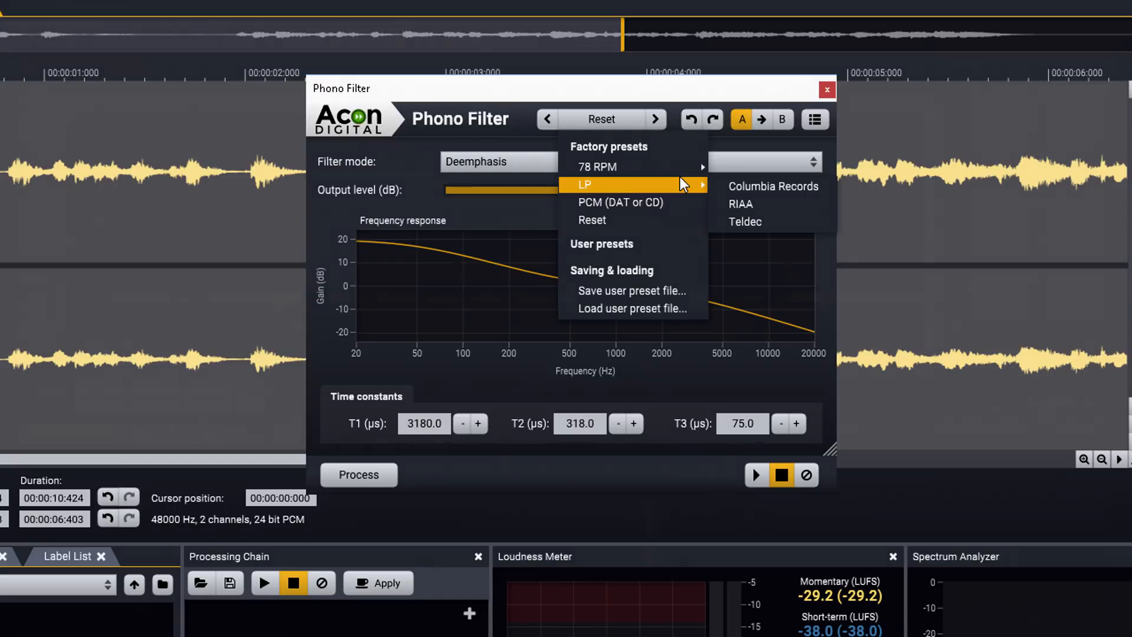
{"action": "left_click", "coordinate": [827, 90]}
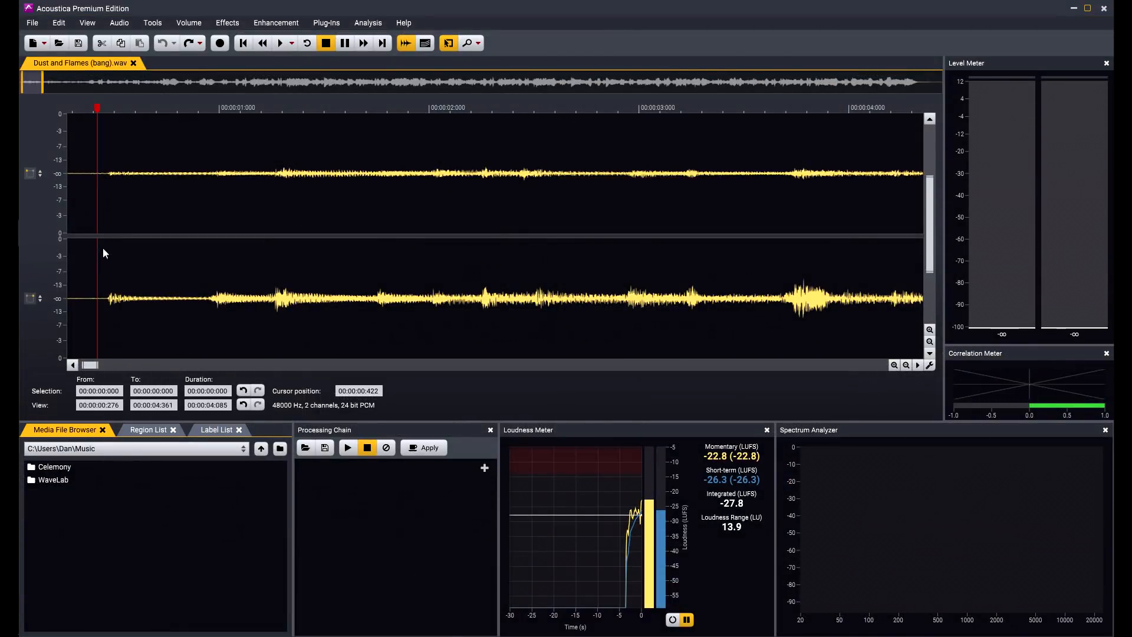
{"action": "mouse_move", "coordinate": [108, 262]}
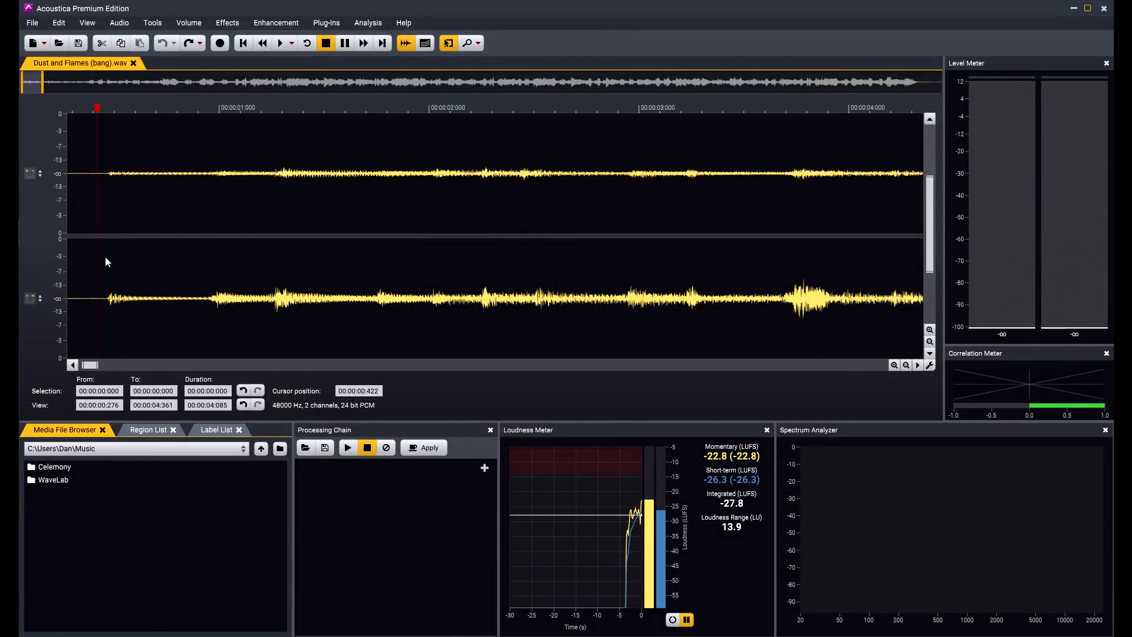
{"action": "left_click", "coordinate": [281, 42]}
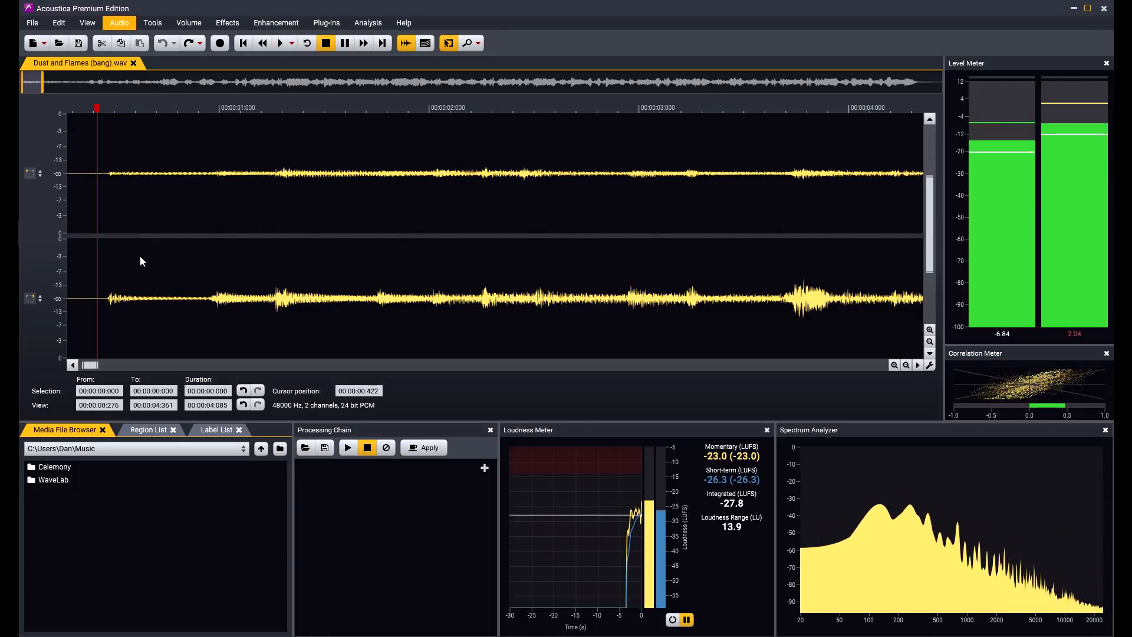
{"action": "left_click", "coordinate": [282, 42]}
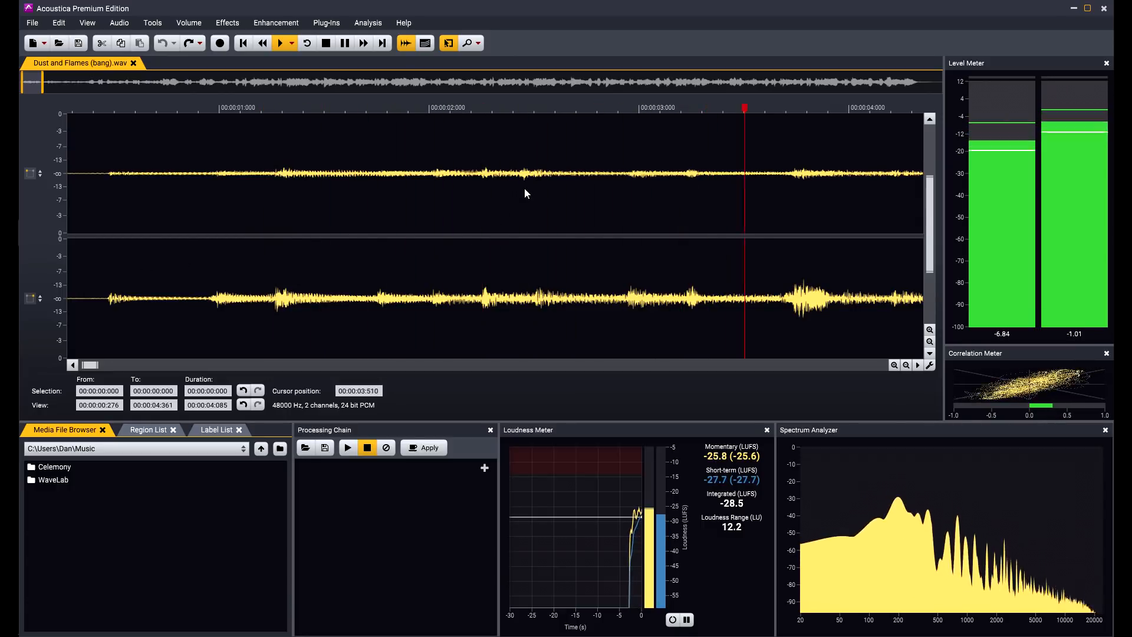
{"action": "left_click", "coordinate": [321, 42]}
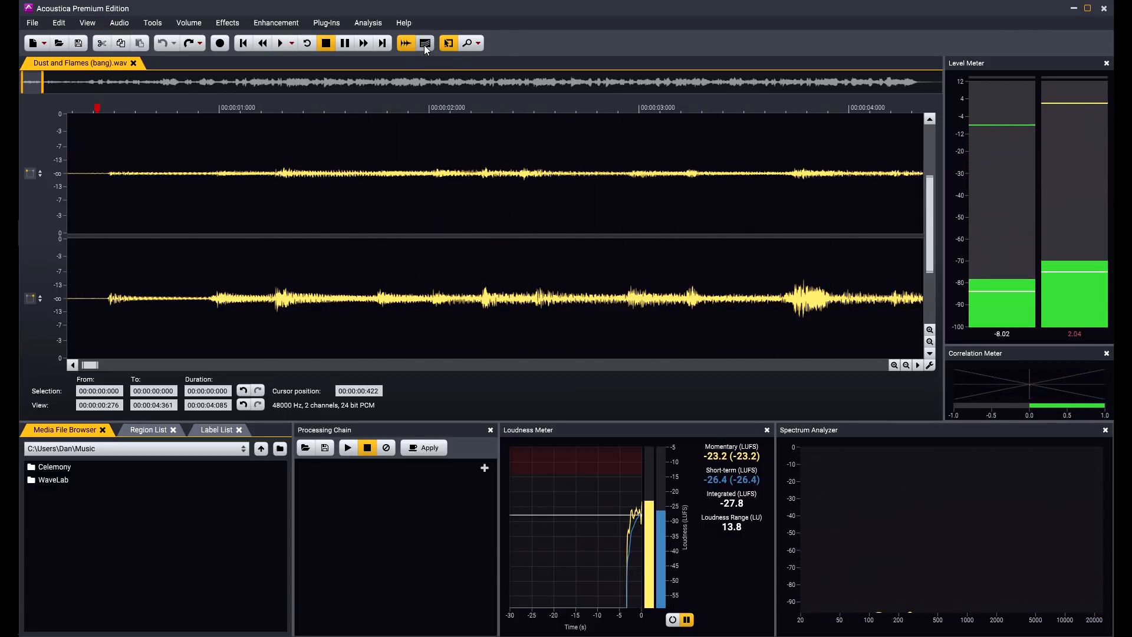
Show Dust and Flames (bang).wav as a spectrogram and mark a frequency band with harmonics.
{"action": "left_click", "coordinate": [424, 42]}
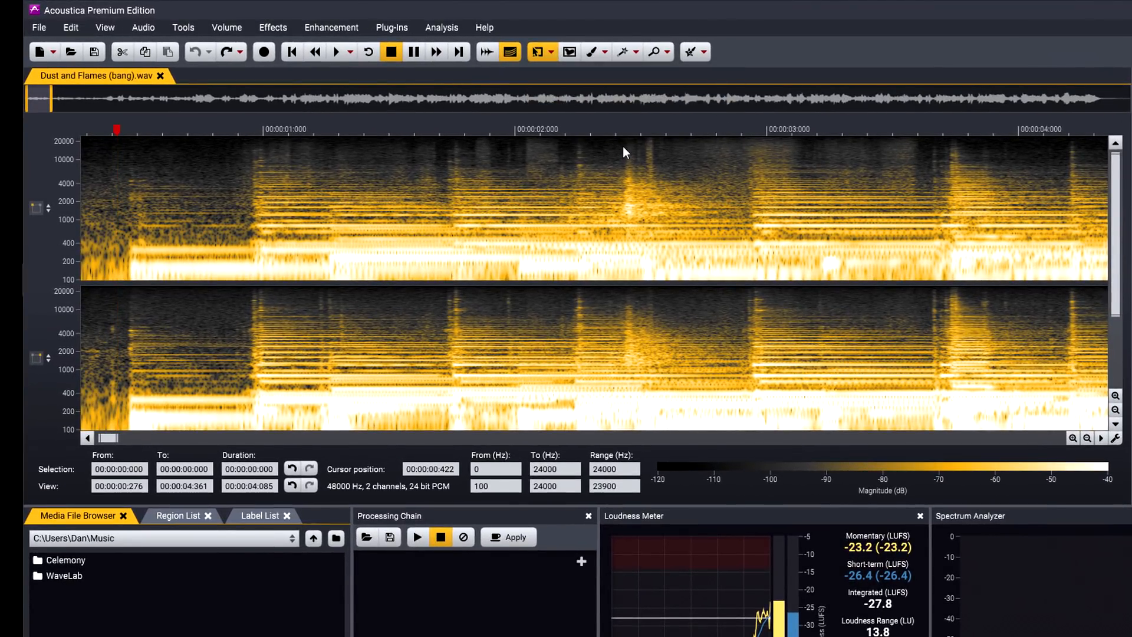
{"action": "left_click_drag", "start_coordinate": [621, 142], "coordinate": [691, 228]}
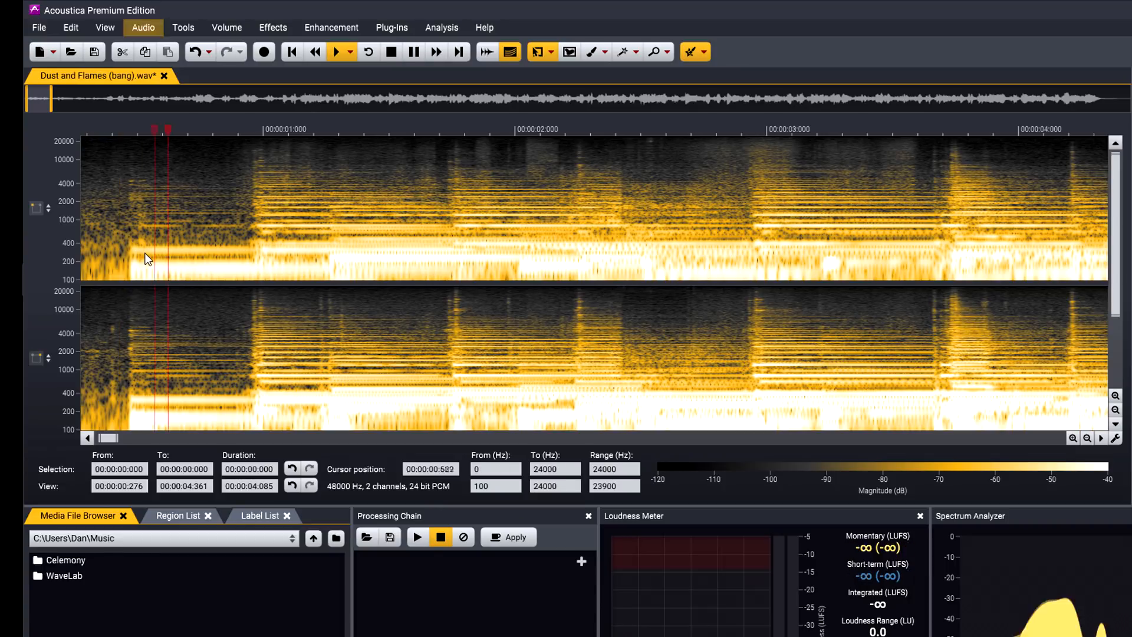
{"action": "left_click", "coordinate": [341, 51]}
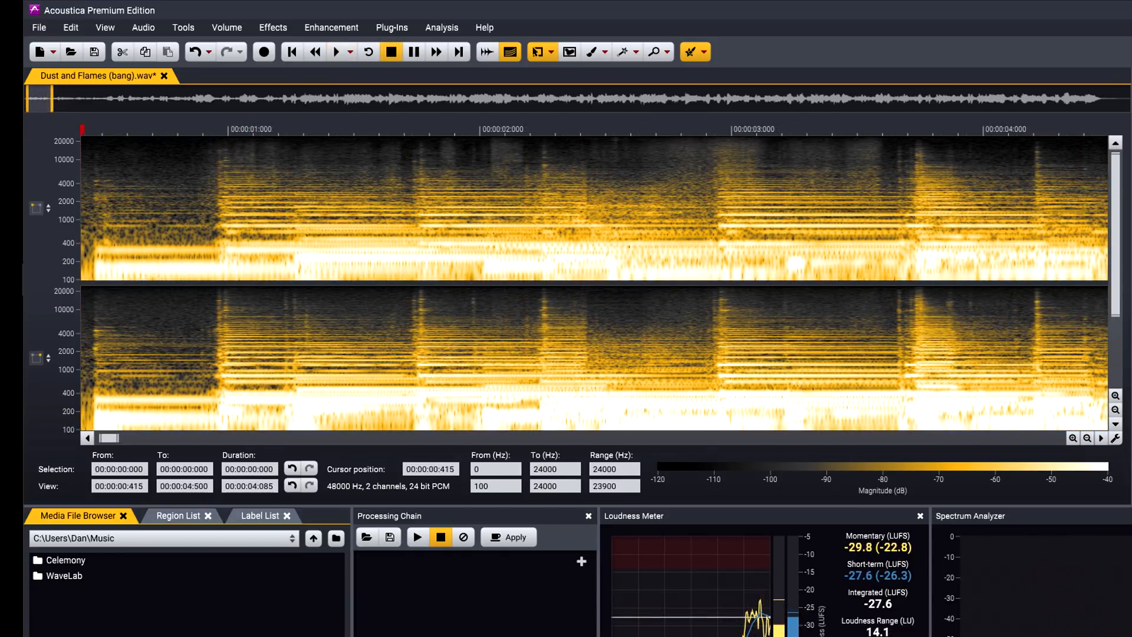
{"action": "left_click", "coordinate": [552, 51]}
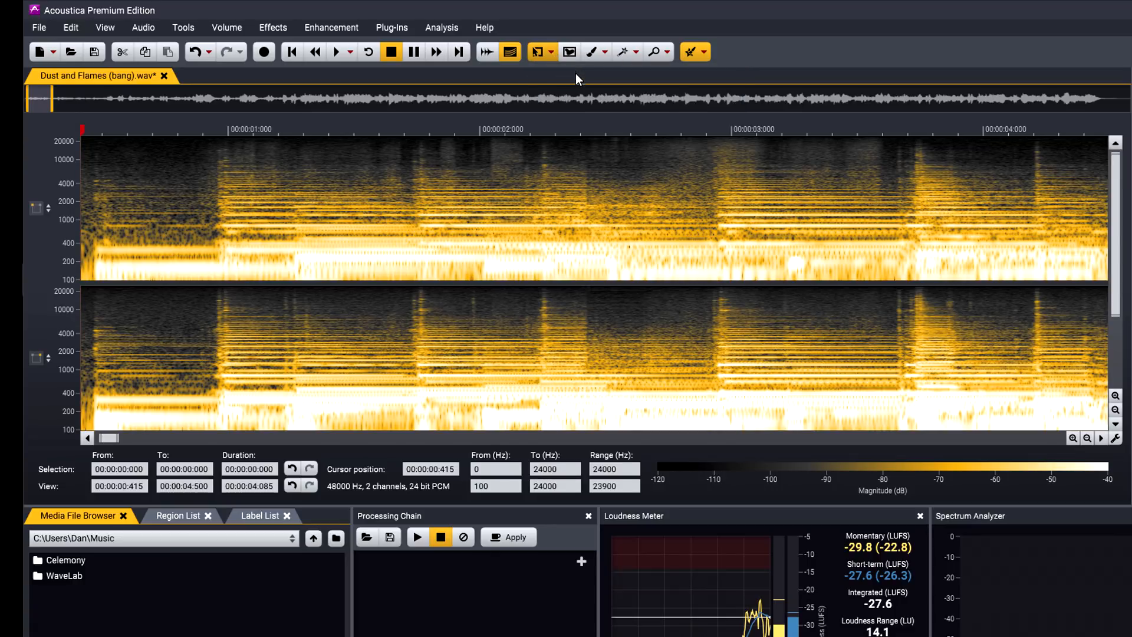
{"action": "left_click_drag", "start_coordinate": [406, 207], "coordinate": [425, 207]}
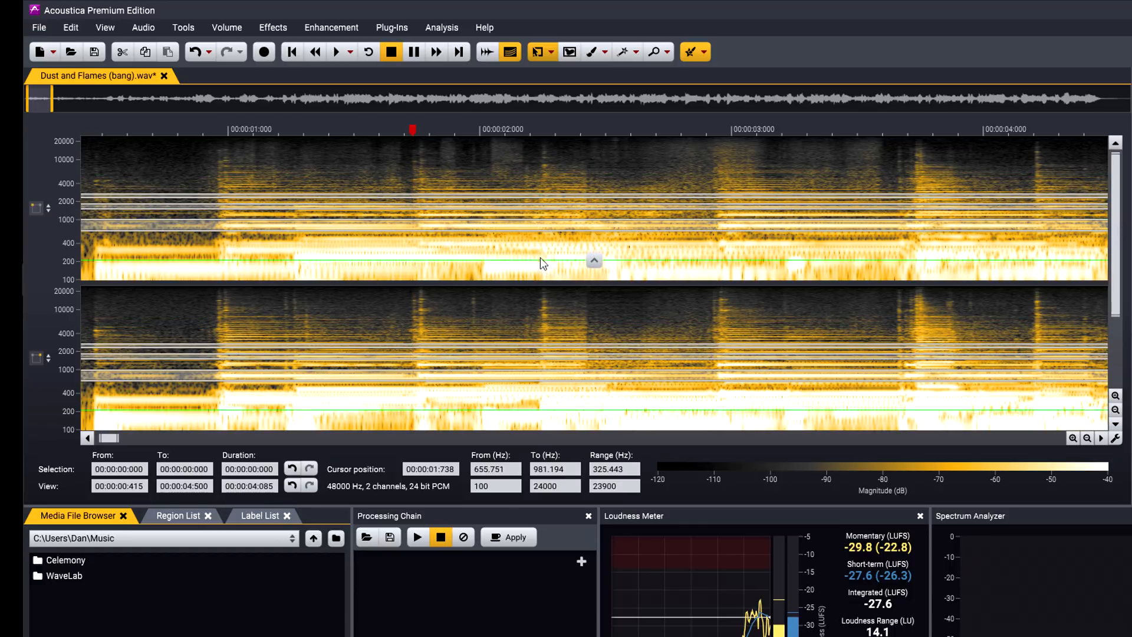
{"action": "left_click", "coordinate": [71, 28]}
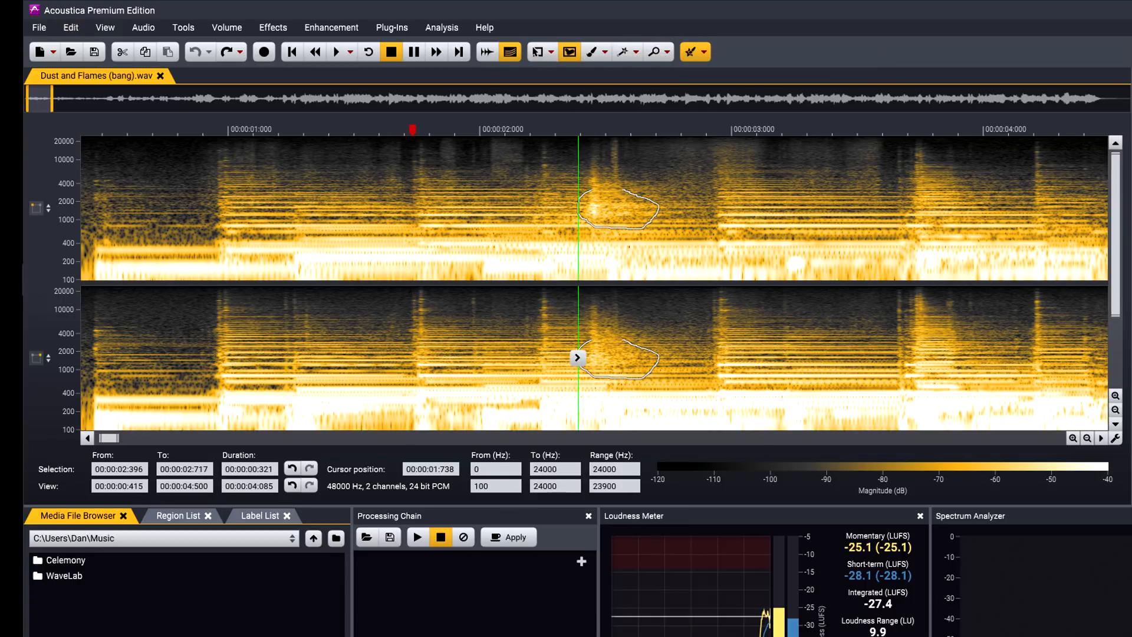
Outline the bang near 2.4 s, refining the selection with large then small brushes.
{"action": "left_click", "coordinate": [596, 199]}
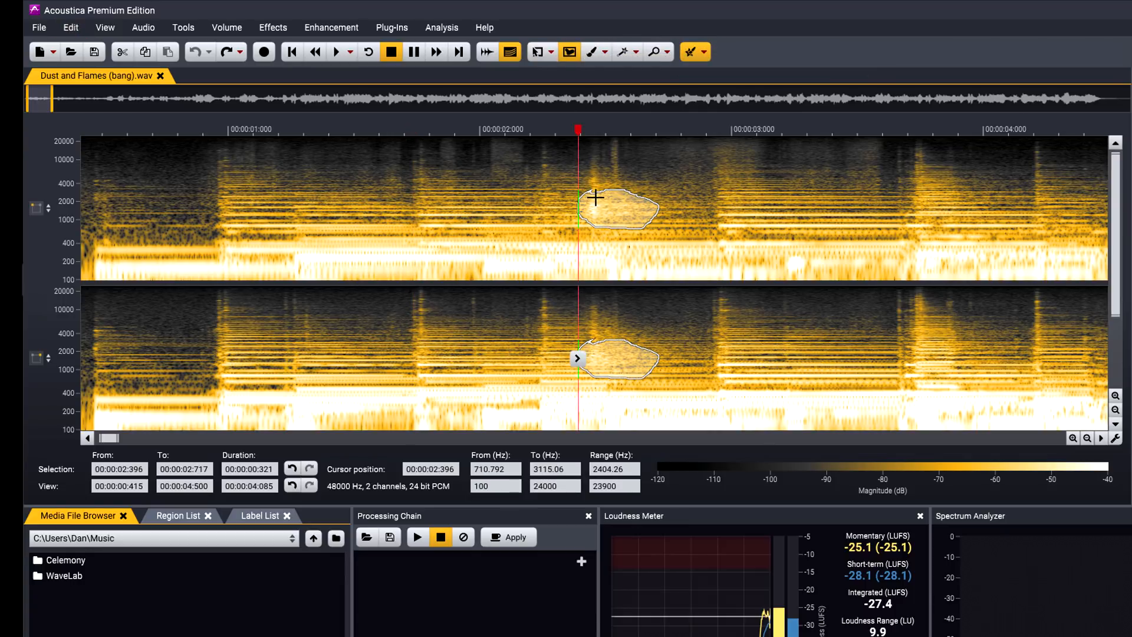
{"action": "left_click", "coordinate": [606, 50]}
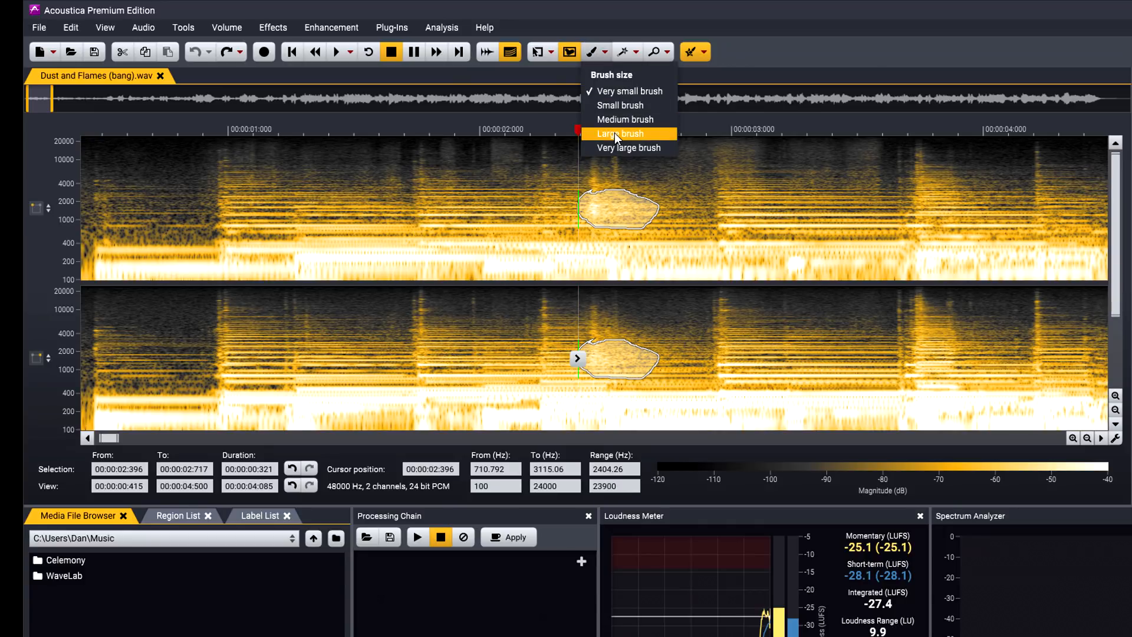
{"action": "left_click", "coordinate": [628, 133]}
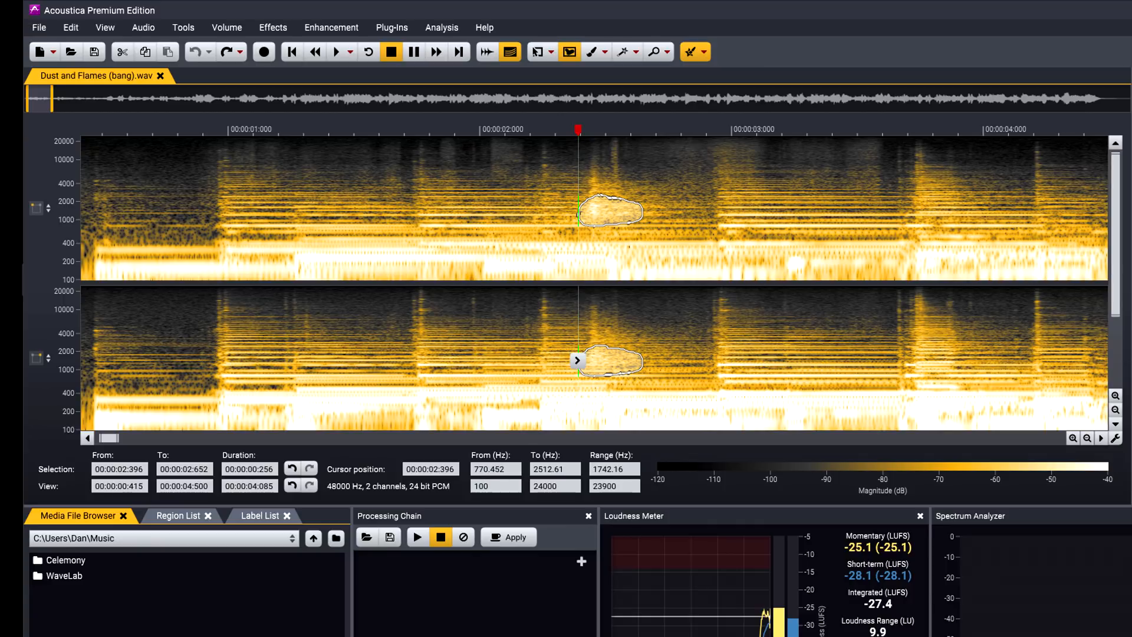
{"action": "left_click", "coordinate": [605, 51]}
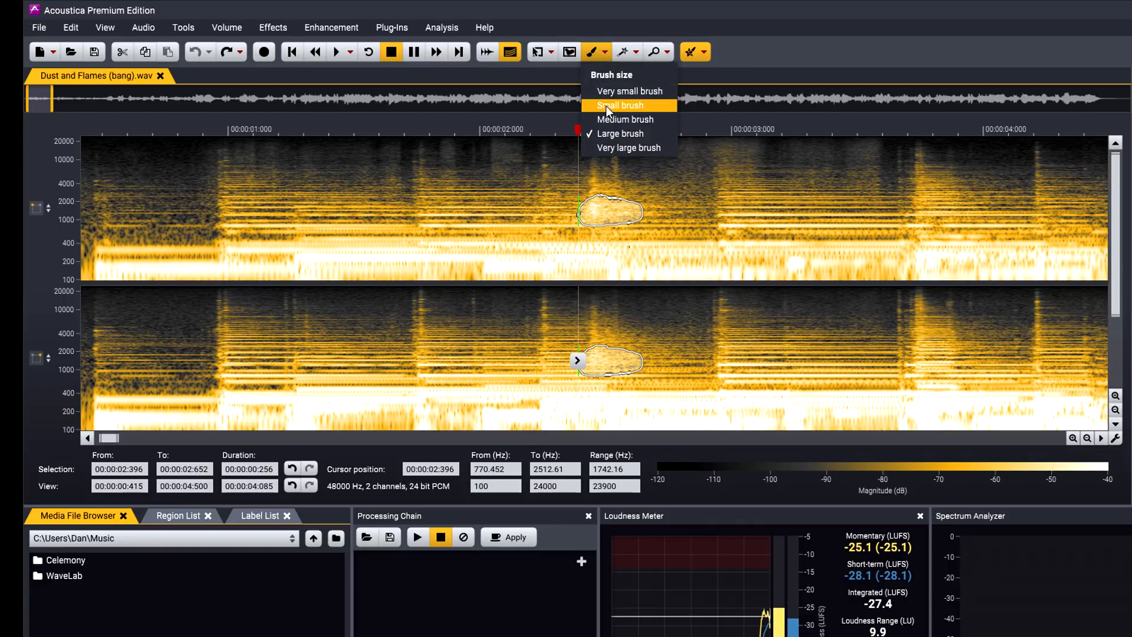
{"action": "left_click", "coordinate": [623, 105]}
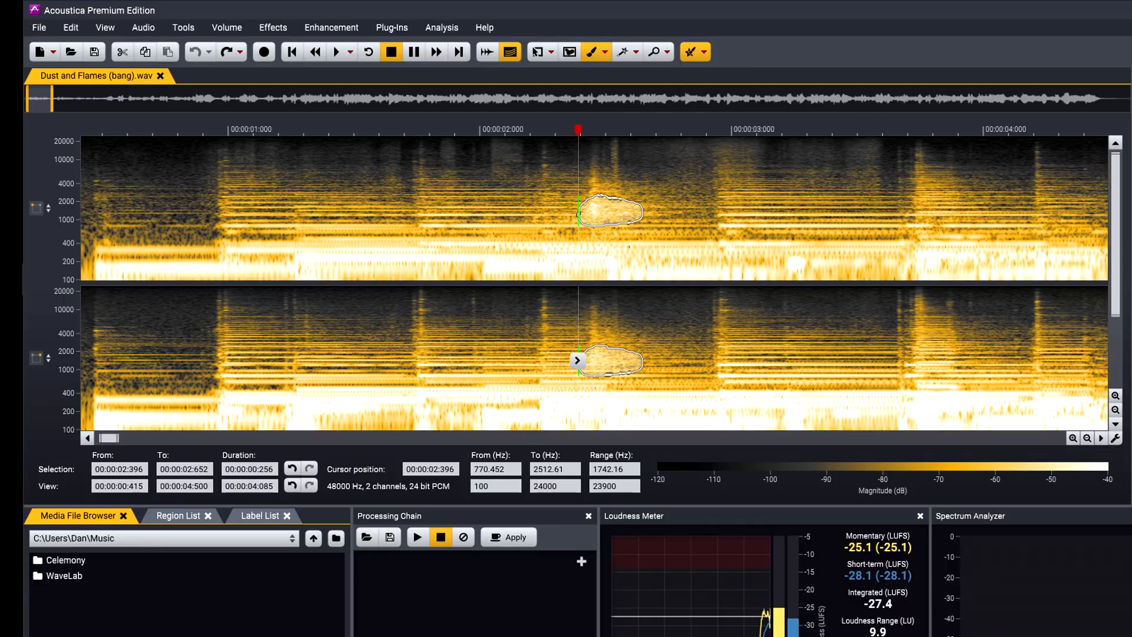
{"action": "left_click_drag", "start_coordinate": [614, 202], "coordinate": [613, 152]}
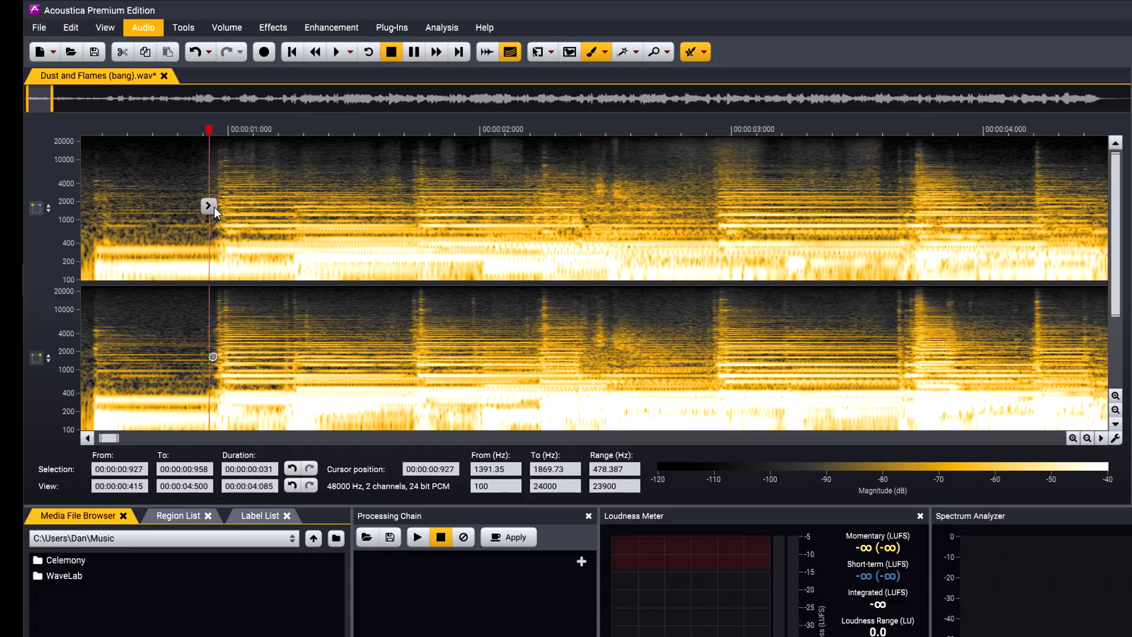
Create a new multitrack session with four untitled tracks.
{"action": "left_click", "coordinate": [338, 52]}
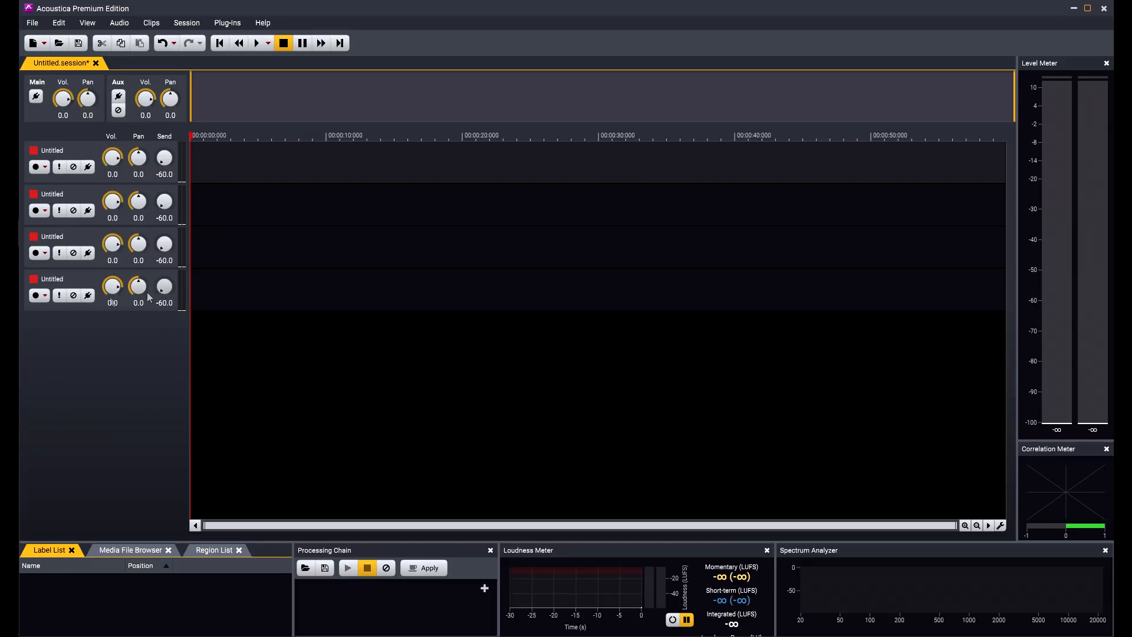
Set the fourth track to mono recording and extend the Perc clip to match the drums.
{"action": "left_click", "coordinate": [38, 296]}
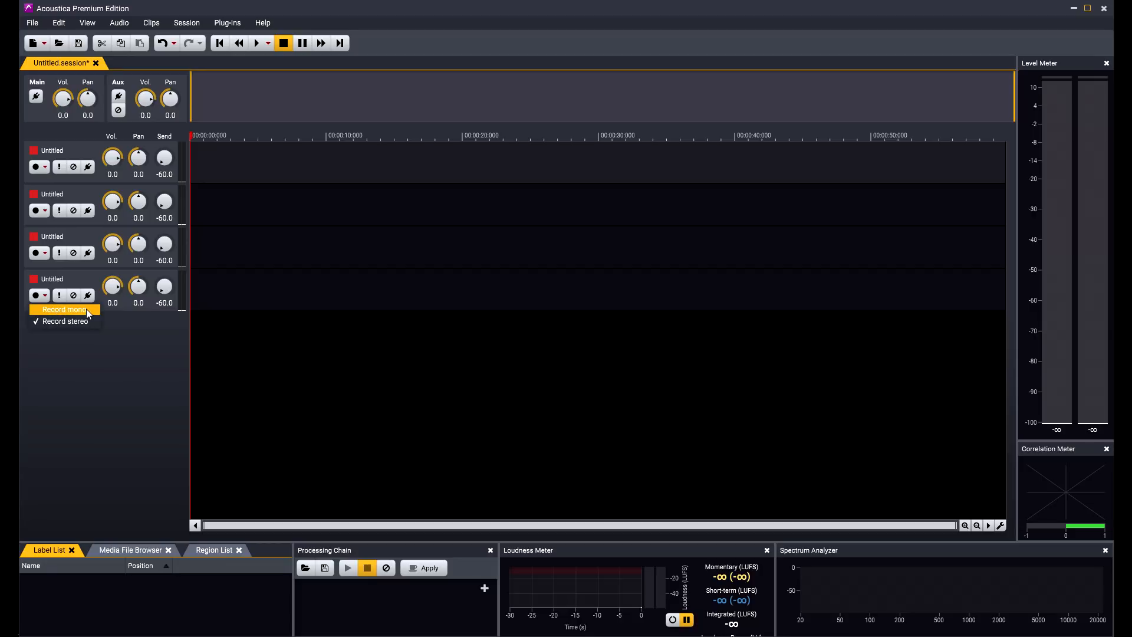
{"action": "left_click", "coordinate": [176, 63]}
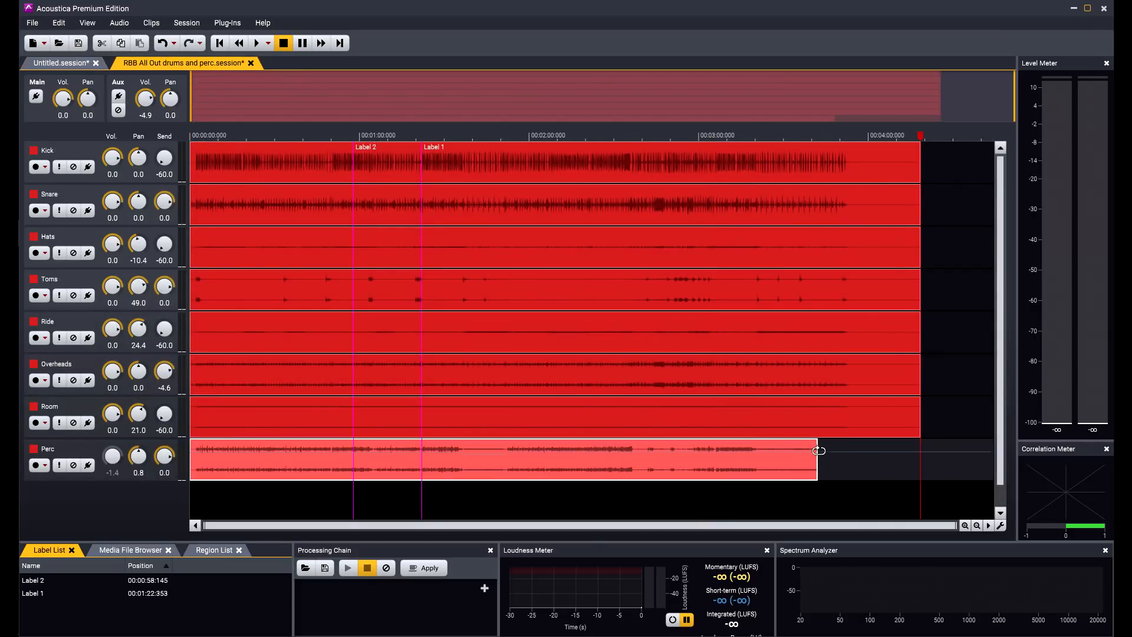
{"action": "left_click_drag", "start_coordinate": [817, 451], "coordinate": [722, 470]}
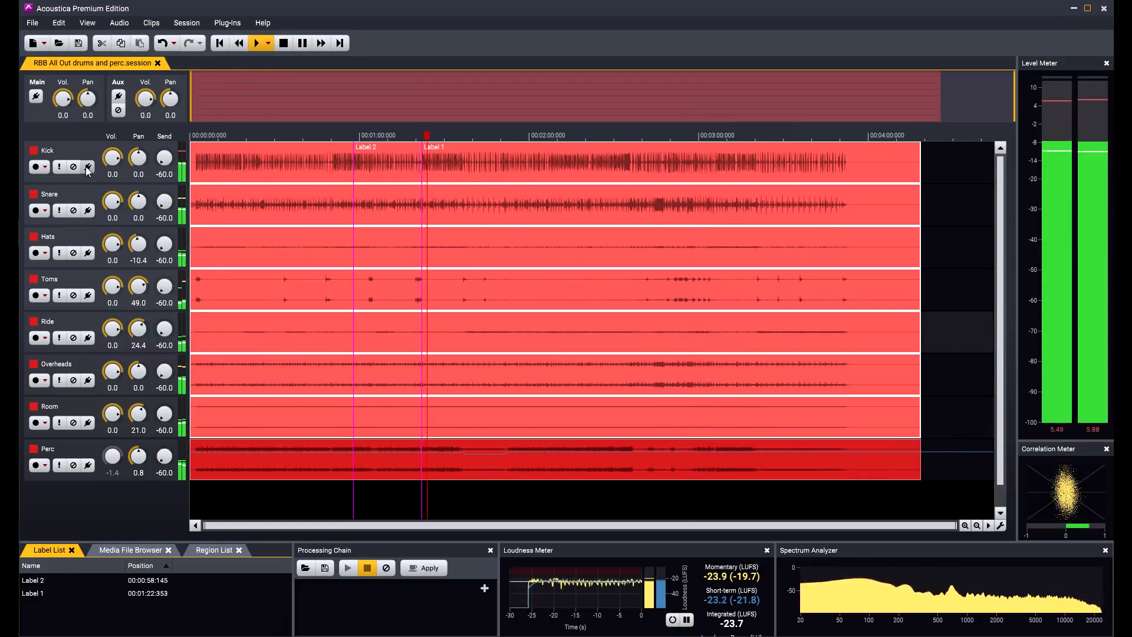
{"action": "left_click", "coordinate": [87, 167]}
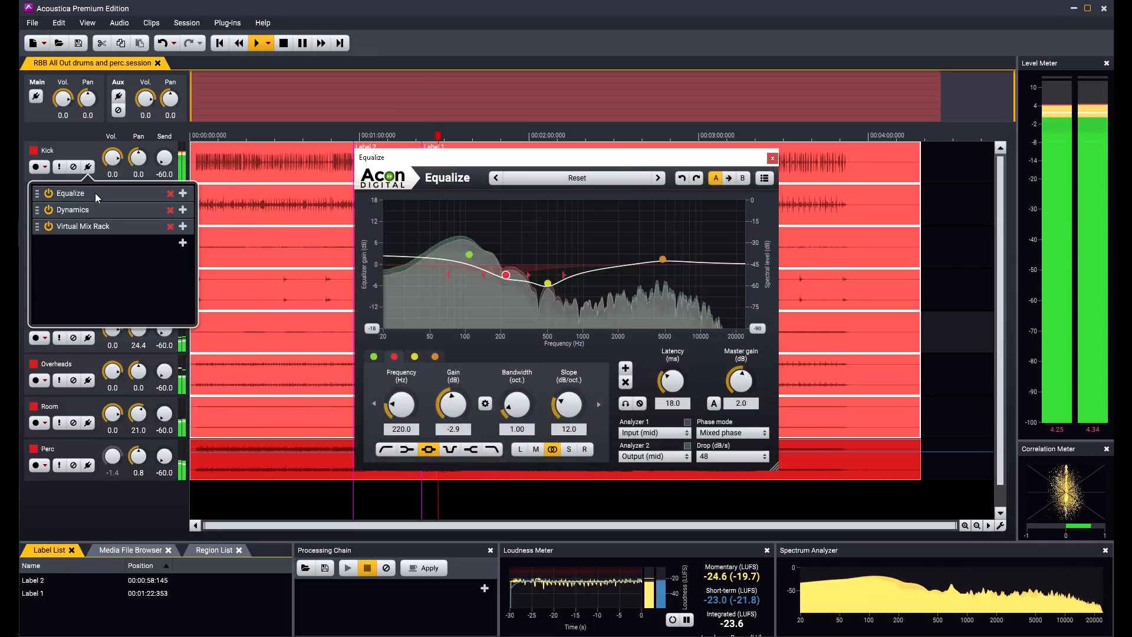
{"action": "left_click", "coordinate": [72, 210]}
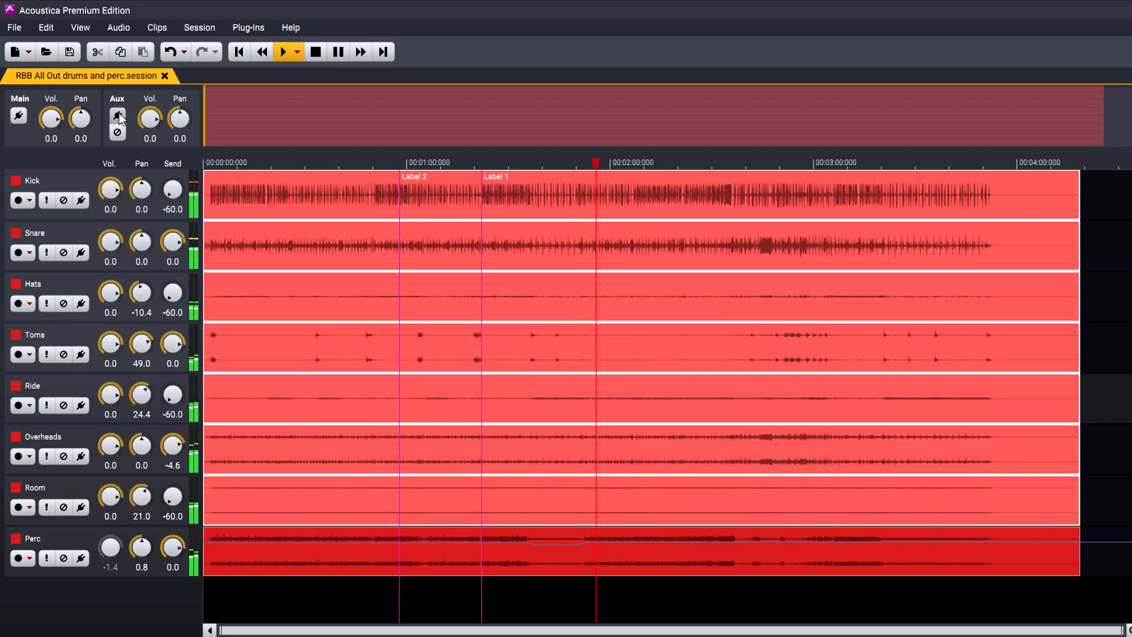
View the aux Convolve reverb and its presets, leaving the Jewish Museum impulses unchanged.
{"action": "left_click", "coordinate": [117, 116]}
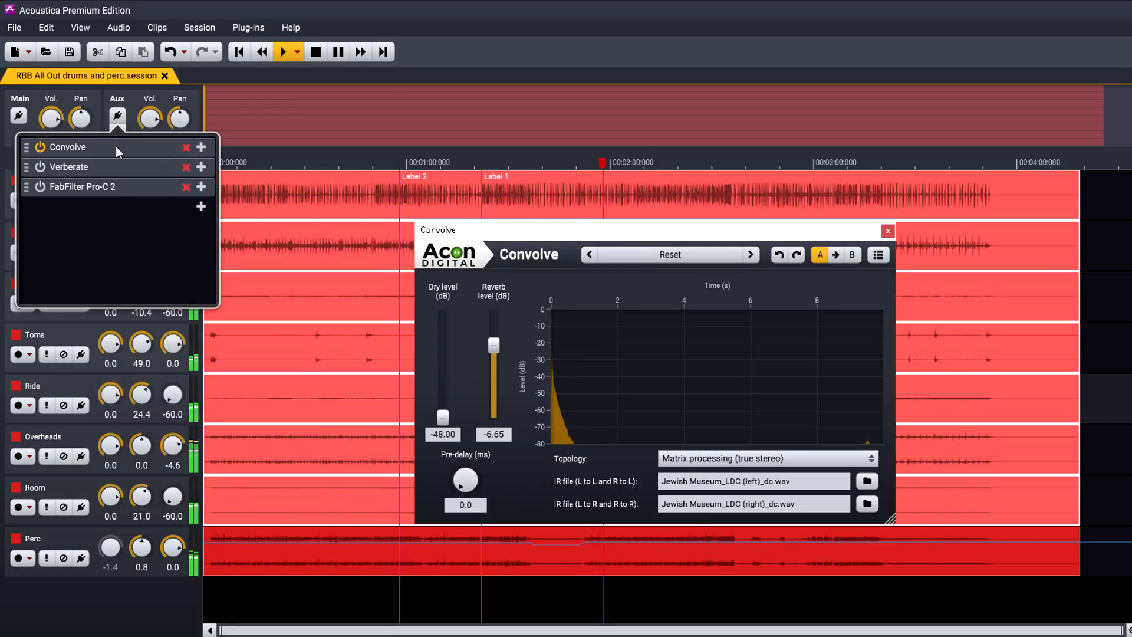
{"action": "left_click", "coordinate": [671, 254]}
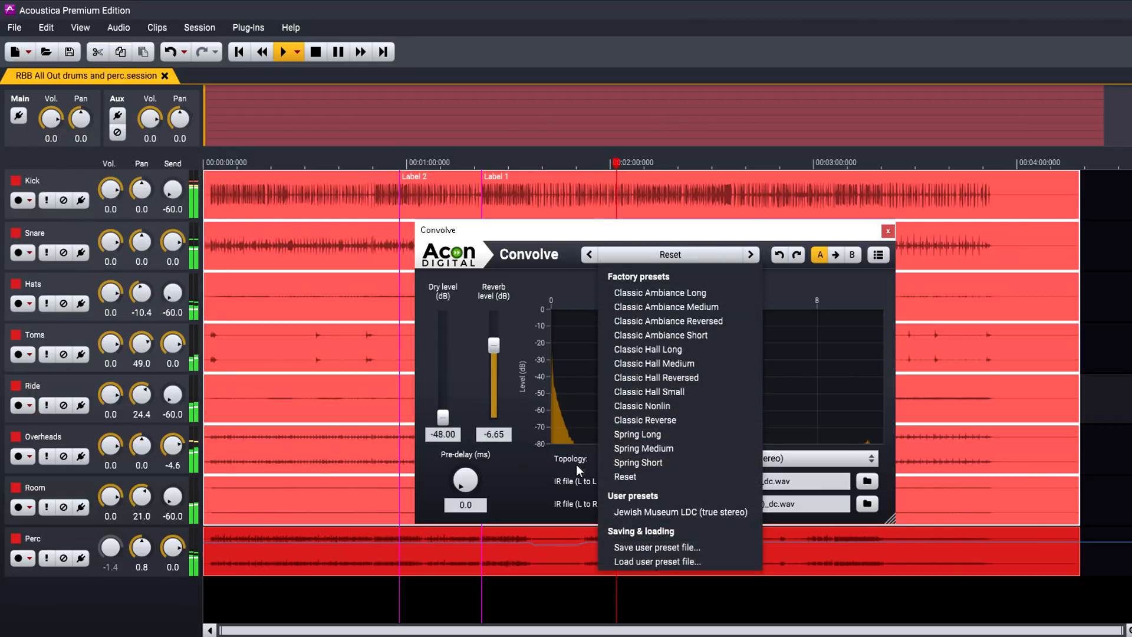
{"action": "left_click", "coordinate": [681, 512]}
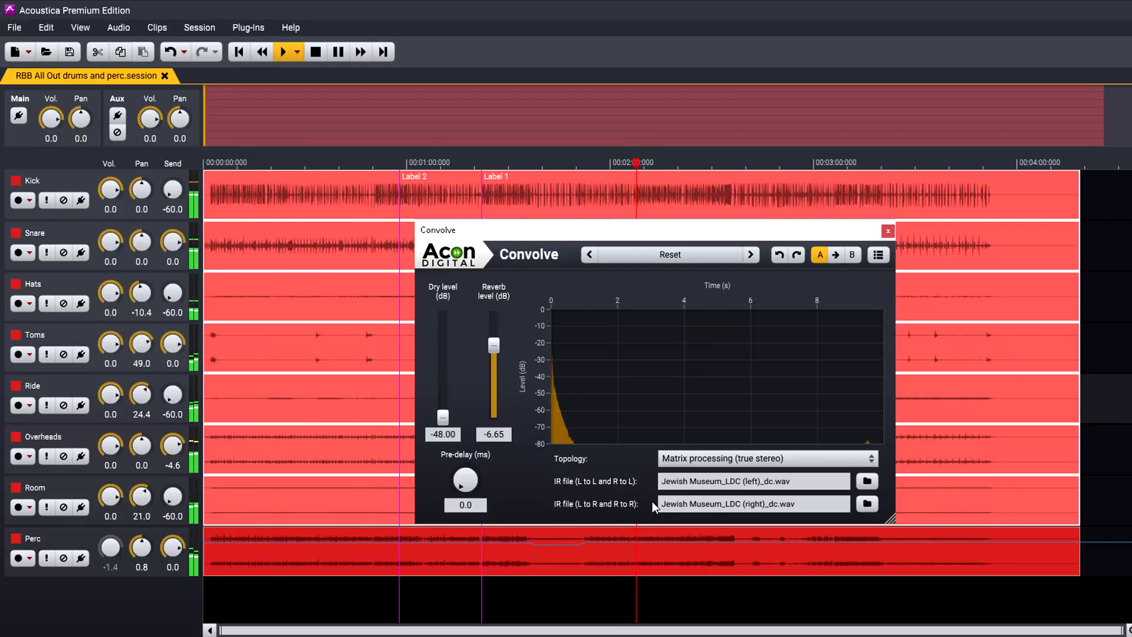
{"action": "left_click", "coordinate": [119, 116]}
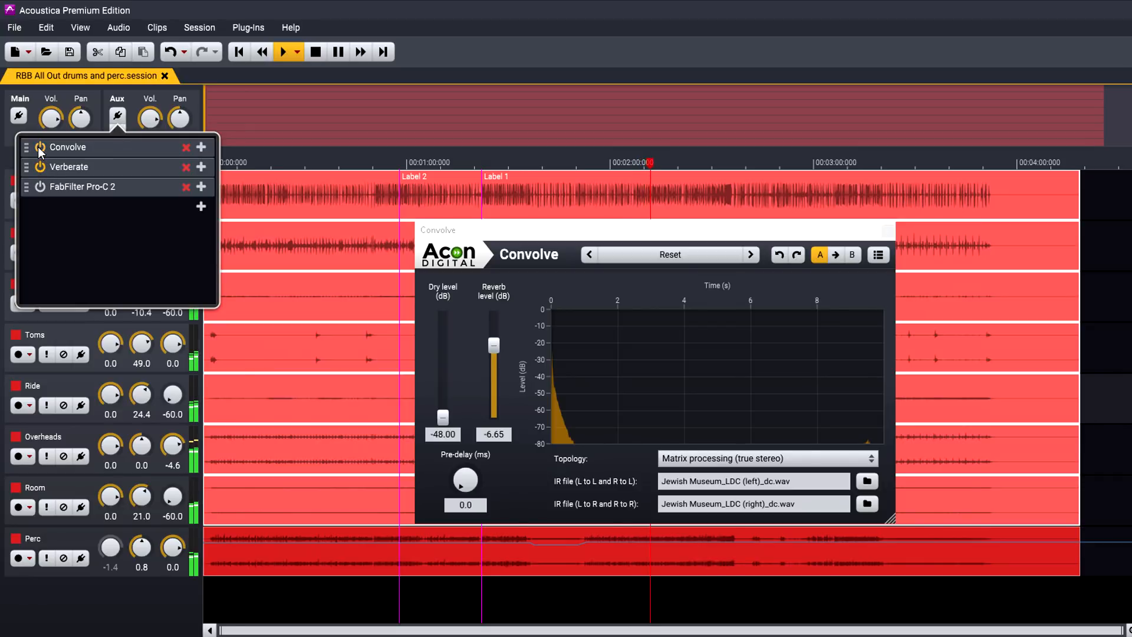
Set aux Verberate early reflections to Room 2 and lengthen the low-mid decay.
{"action": "left_click", "coordinate": [72, 166]}
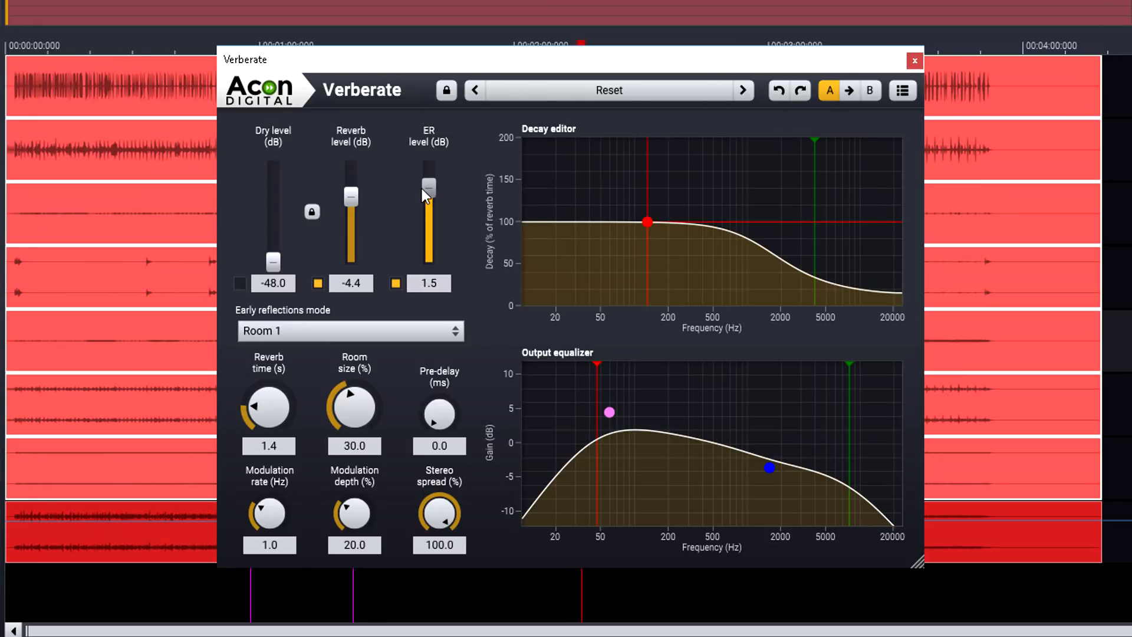
{"action": "left_click", "coordinate": [350, 331]}
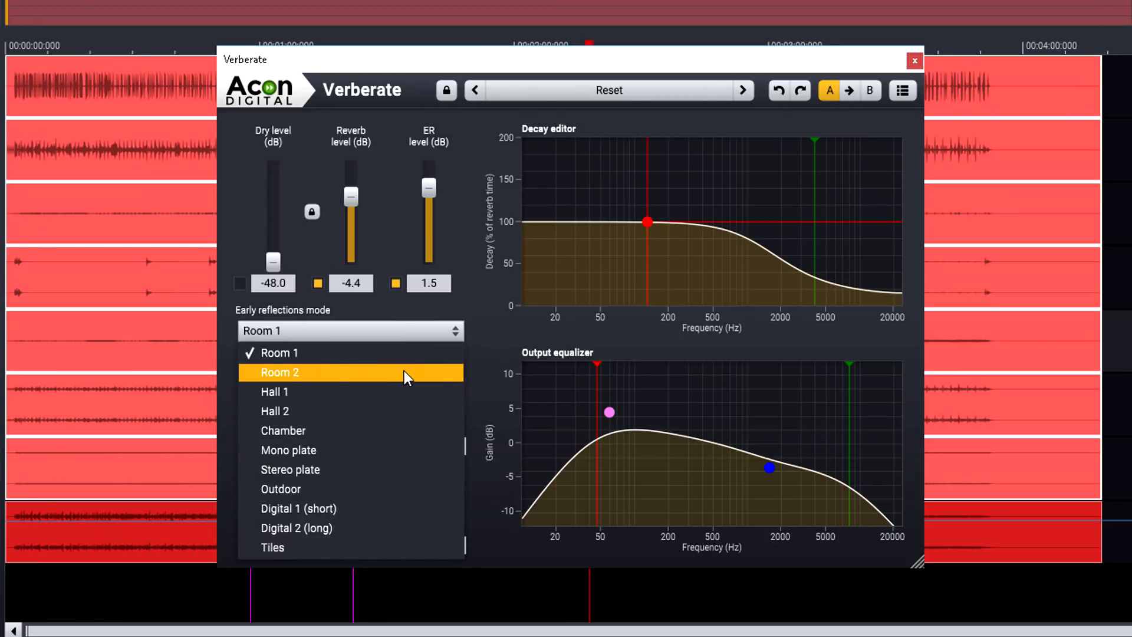
{"action": "left_click", "coordinate": [280, 372]}
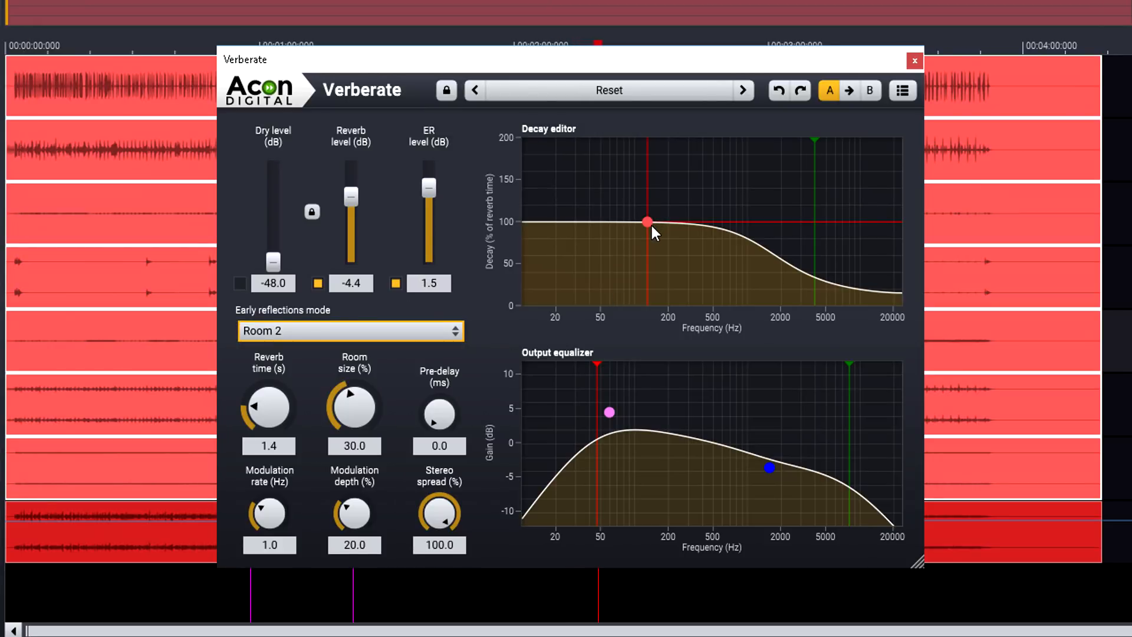
{"action": "left_click_drag", "start_coordinate": [647, 222], "coordinate": [679, 186]}
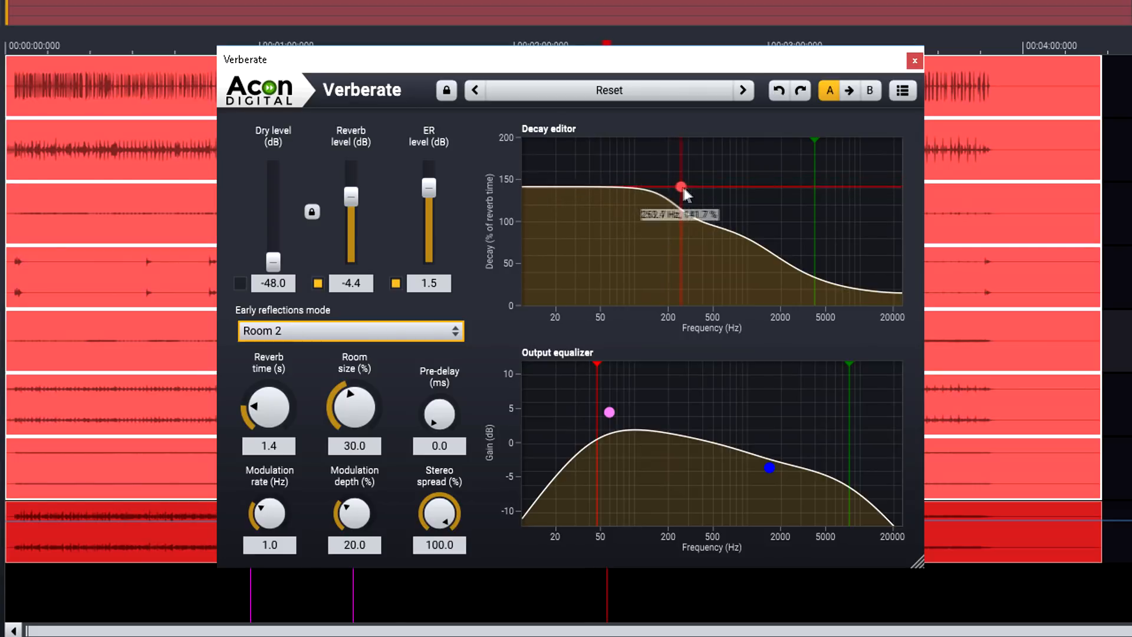
{"action": "left_click_drag", "start_coordinate": [681, 187], "coordinate": [720, 193]}
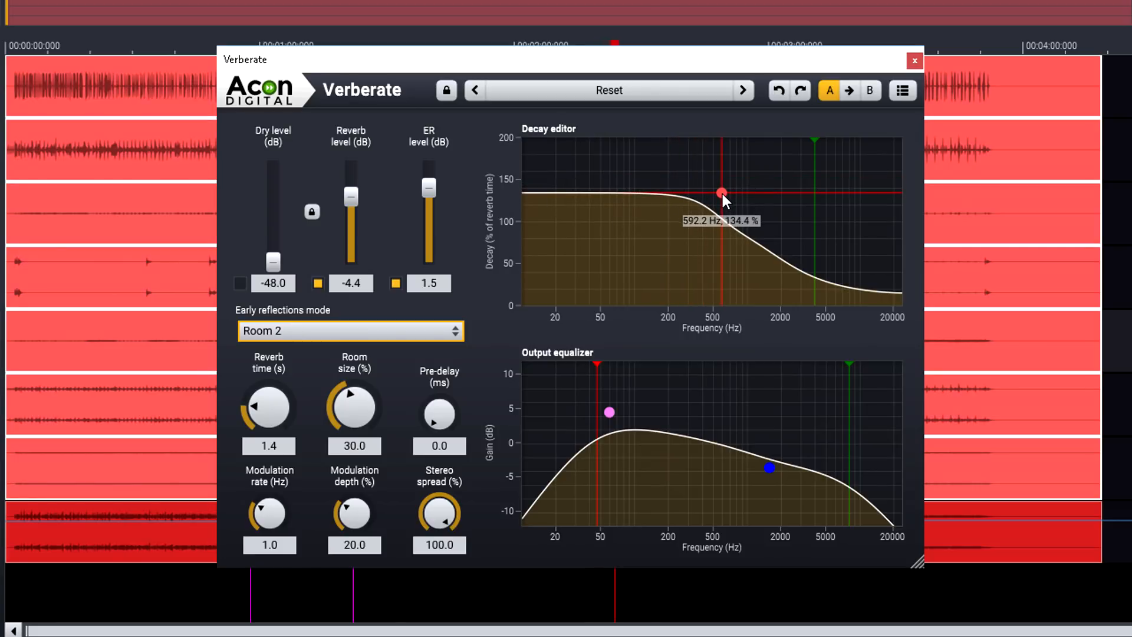
{"action": "left_click_drag", "start_coordinate": [608, 412], "coordinate": [609, 430]}
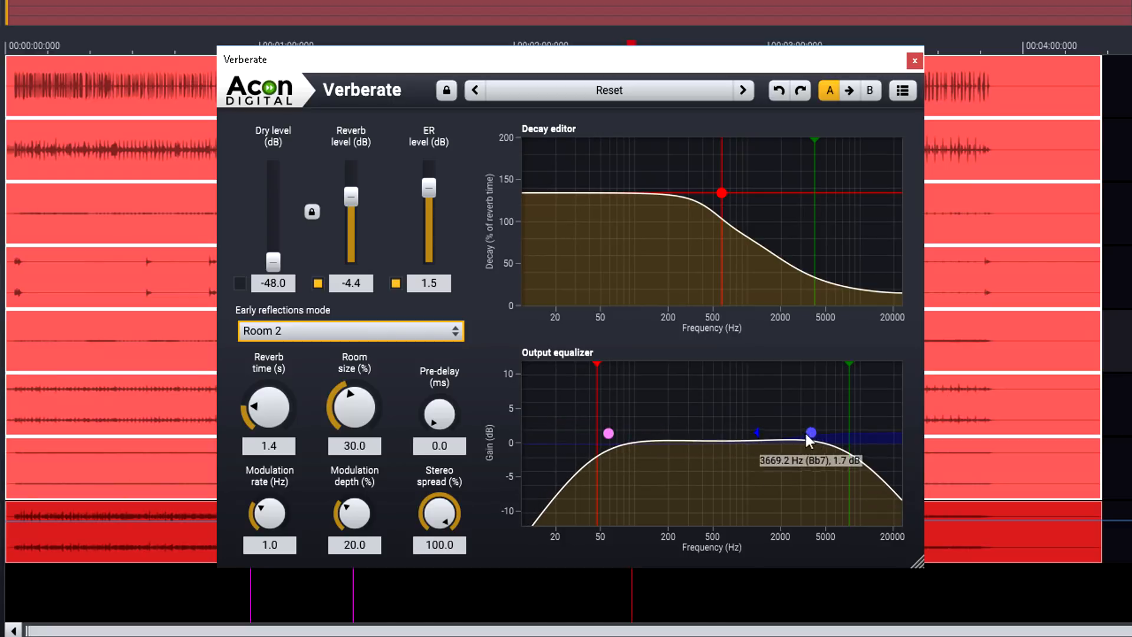
Lift the reverb's high output EQ band and lower aux volume to -4.9 dB.
{"action": "left_click_drag", "start_coordinate": [811, 433], "coordinate": [794, 421]}
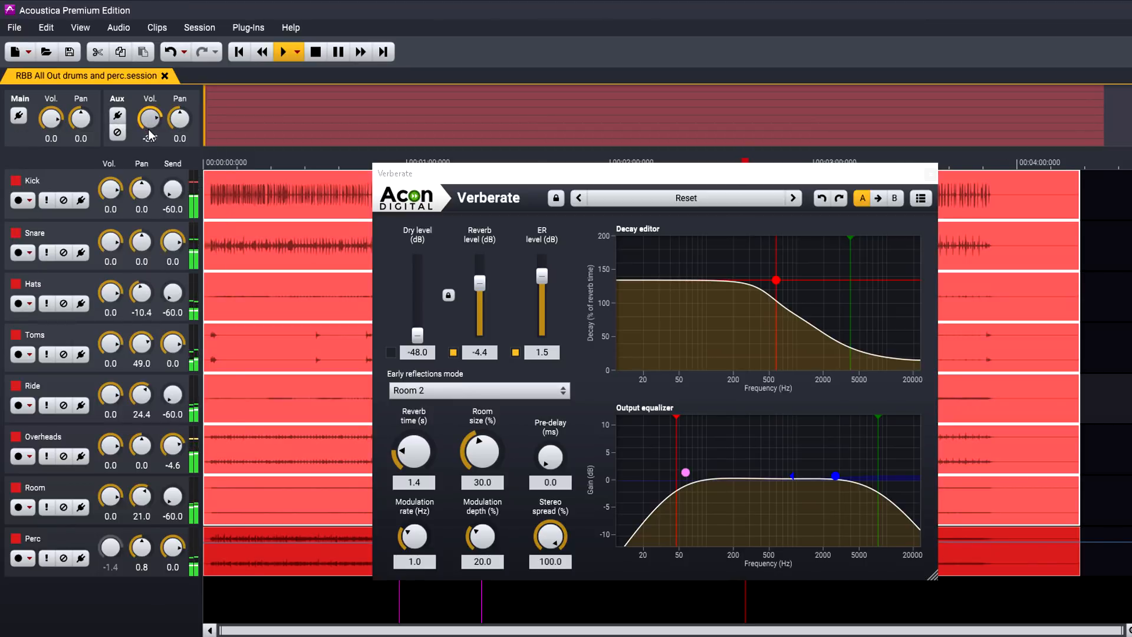
{"action": "left_click_drag", "start_coordinate": [149, 118], "coordinate": [149, 126]}
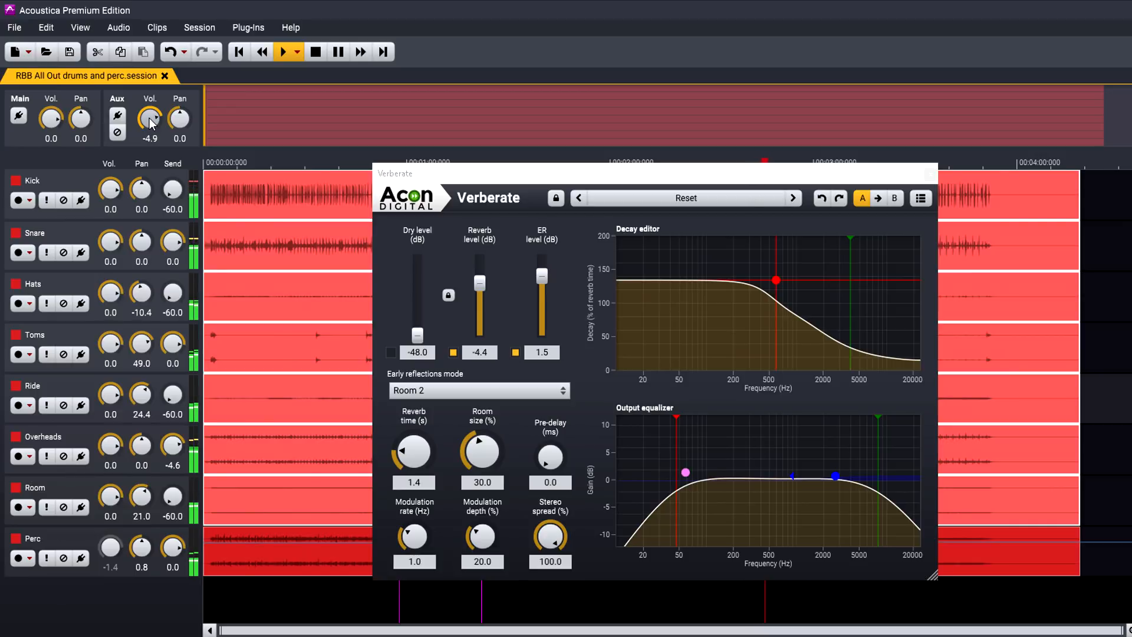
{"action": "left_click", "coordinate": [20, 28]}
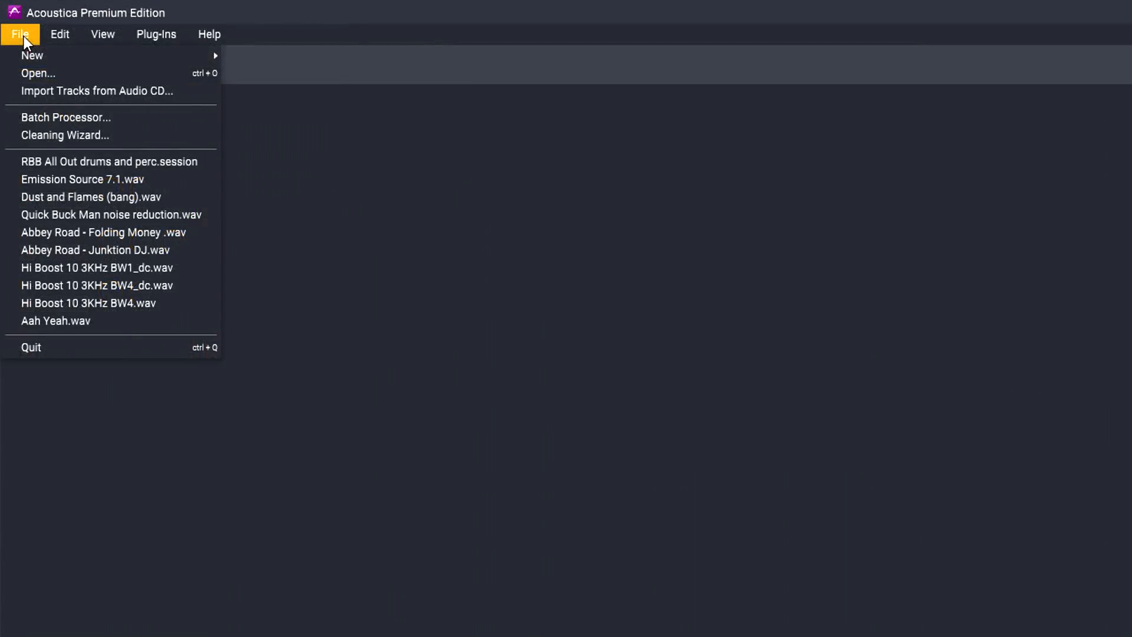
{"action": "mouse_move", "coordinate": [184, 121]}
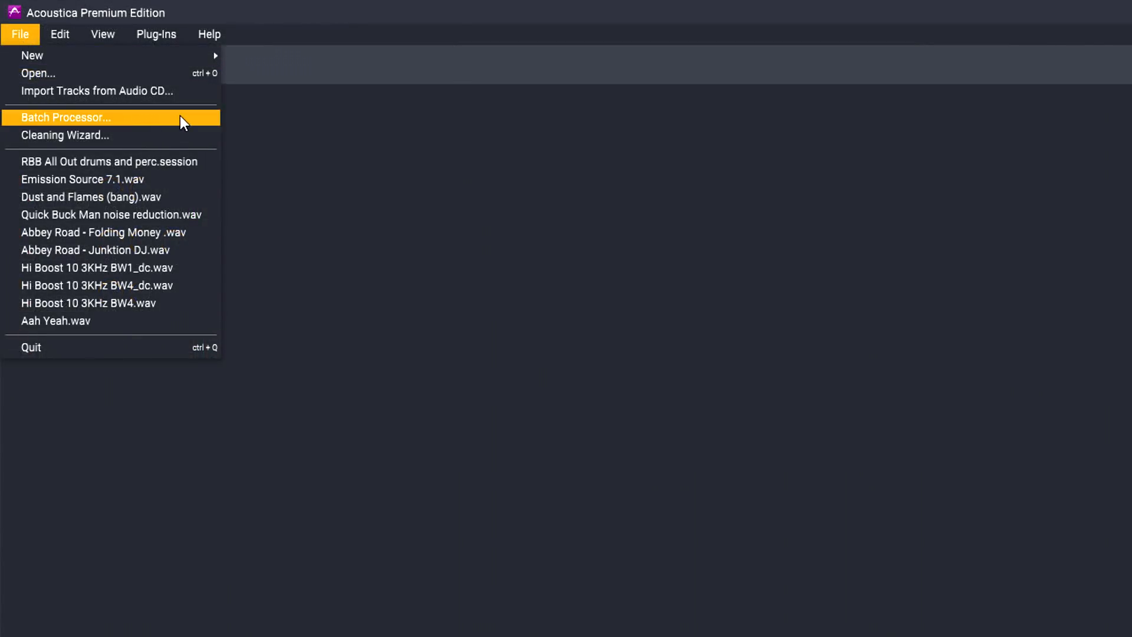
Start a batch processing job from the File menu's Batch Processor.
{"action": "left_click", "coordinate": [77, 117]}
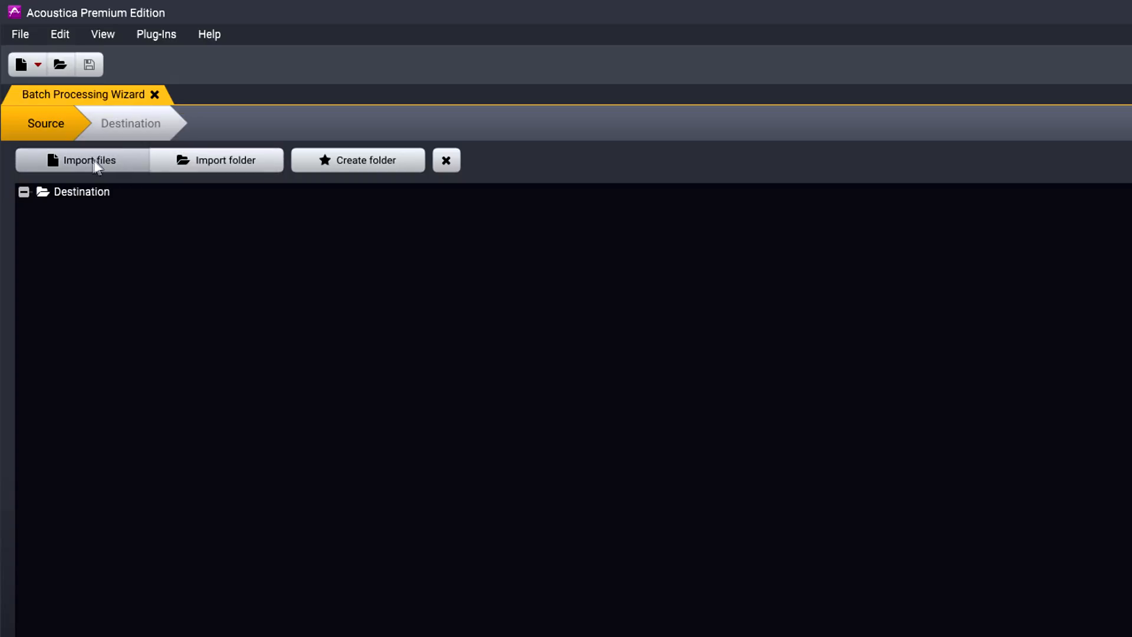
{"action": "mouse_move", "coordinate": [207, 175]}
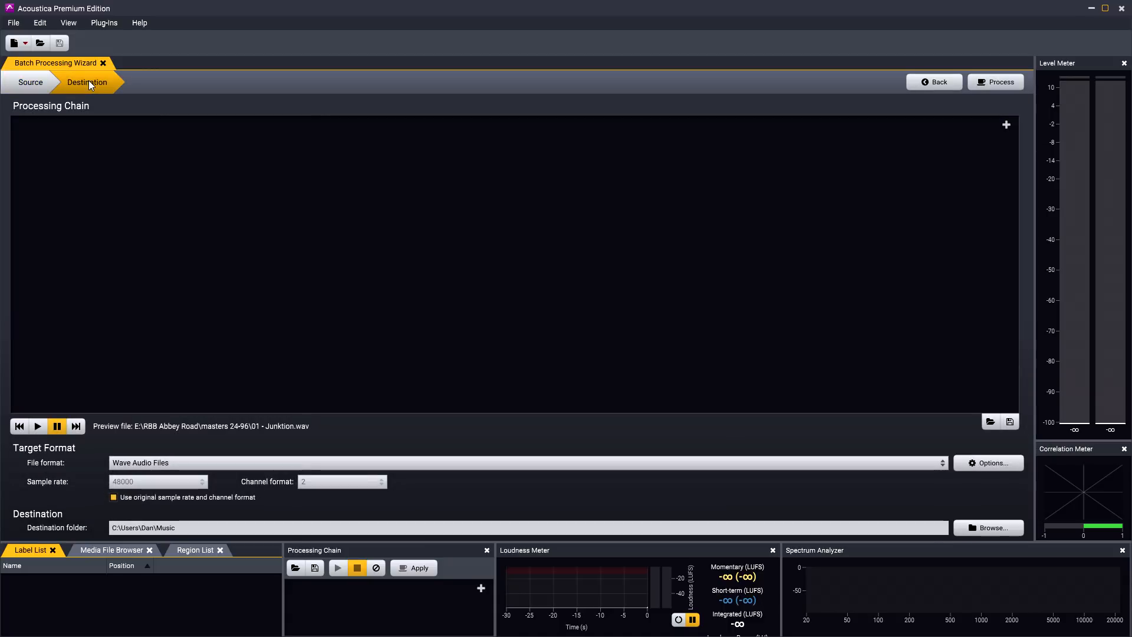
Keep Wave output and untick original sample rate and channels to allow 48000 Hz stereo.
{"action": "left_click", "coordinate": [1006, 125]}
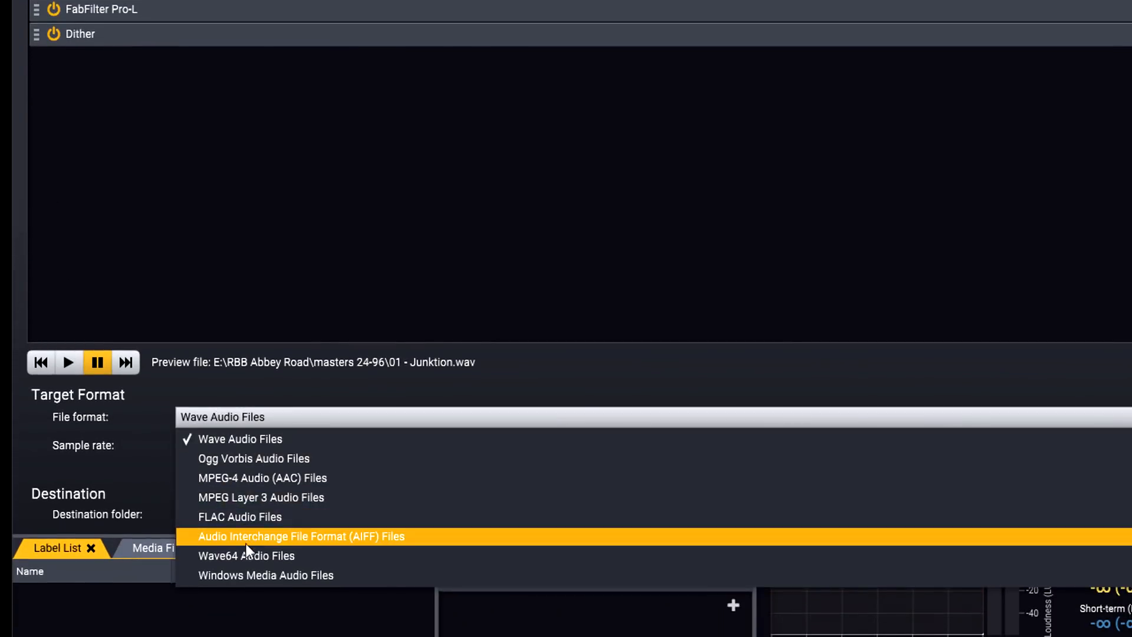
{"action": "left_click", "coordinate": [240, 439]}
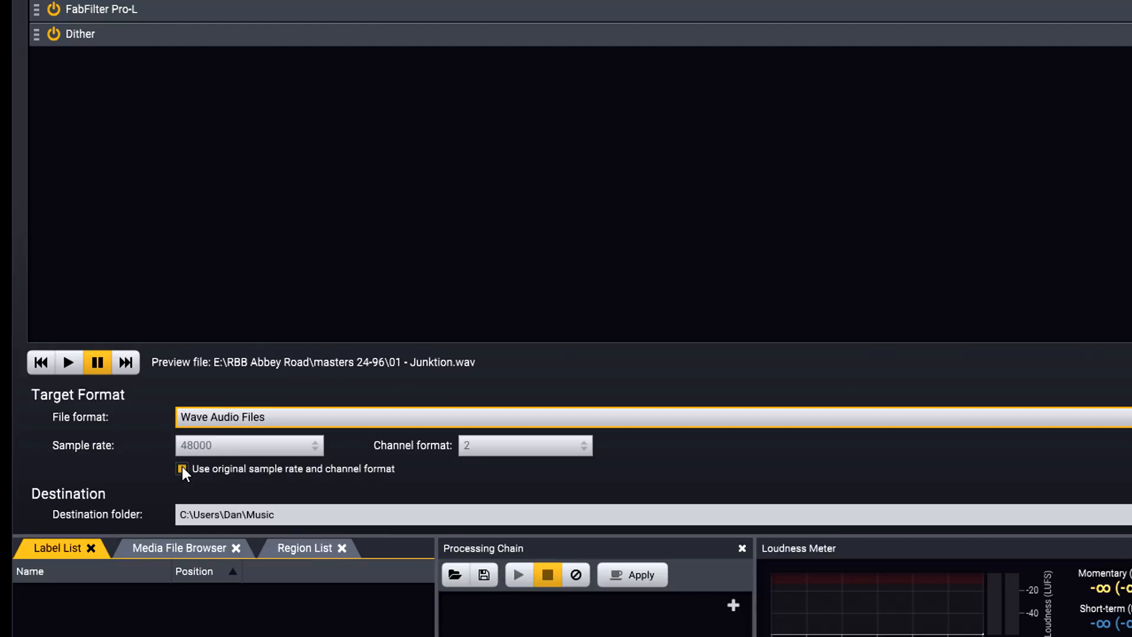
{"action": "left_click", "coordinate": [182, 468]}
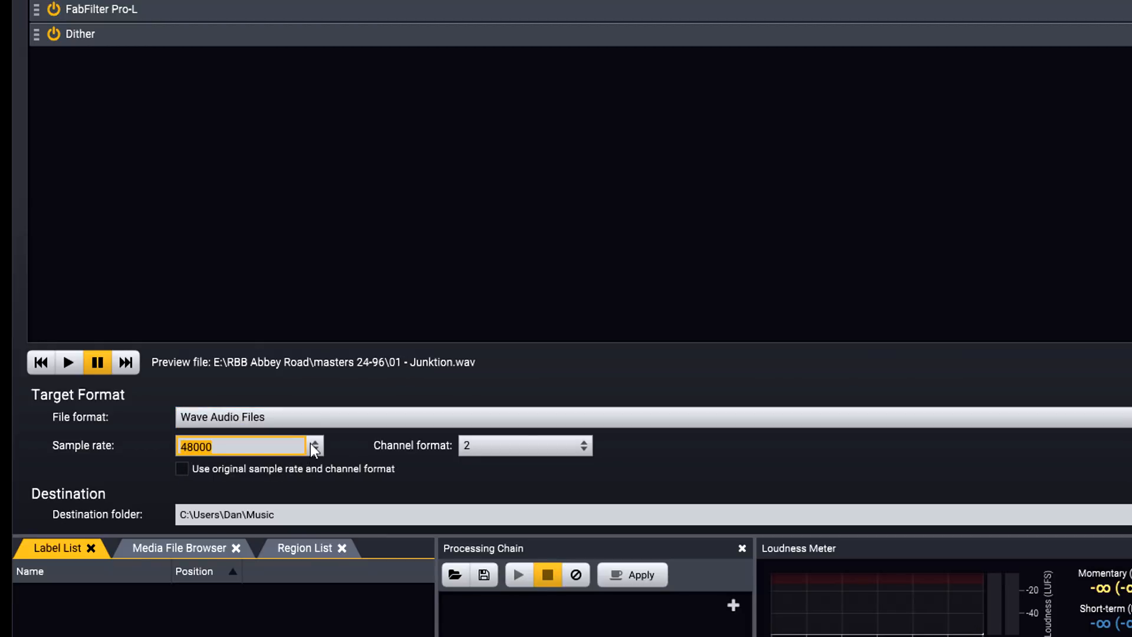
{"action": "left_click", "coordinate": [240, 446]}
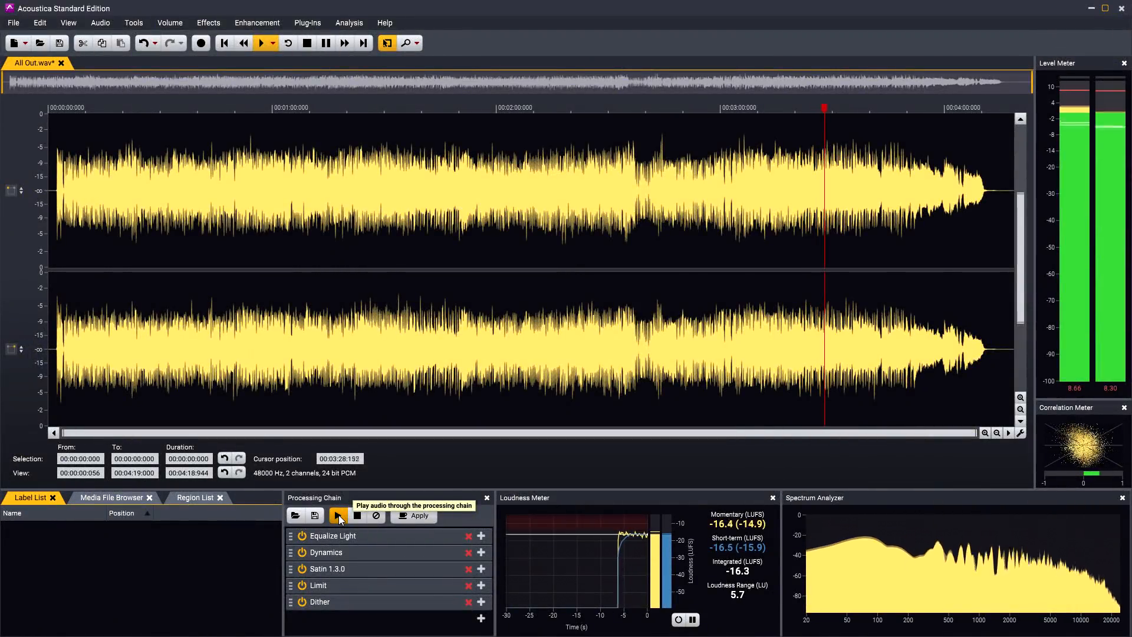
Play All Out.wav through the Equalize Light, Dynamics, Satin, Limit and Dither chain.
{"action": "left_click", "coordinate": [337, 515]}
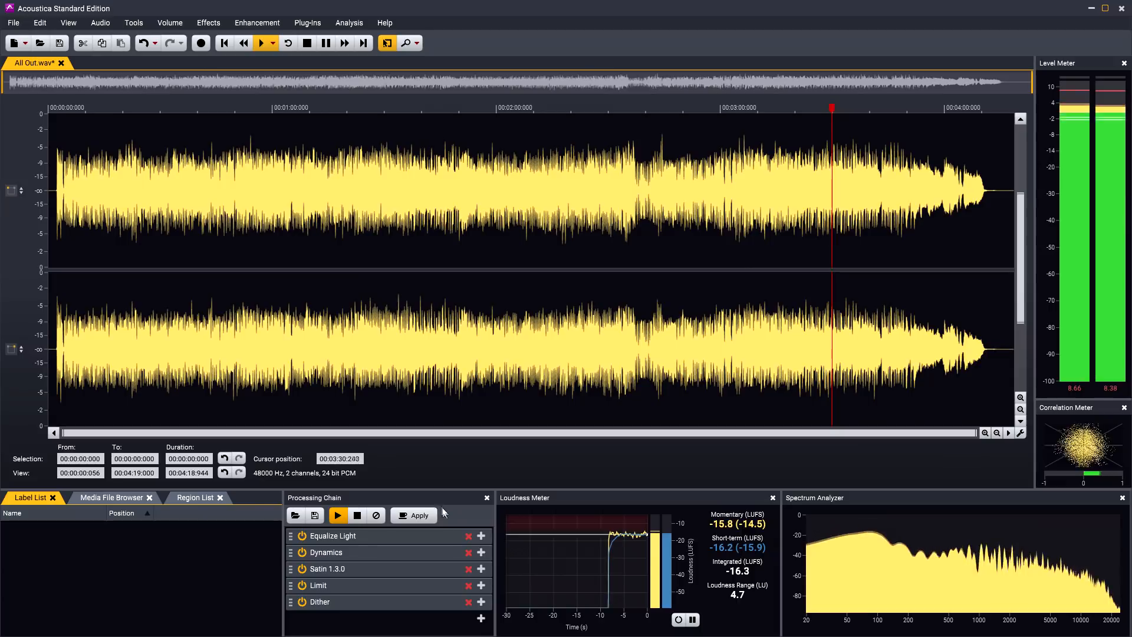